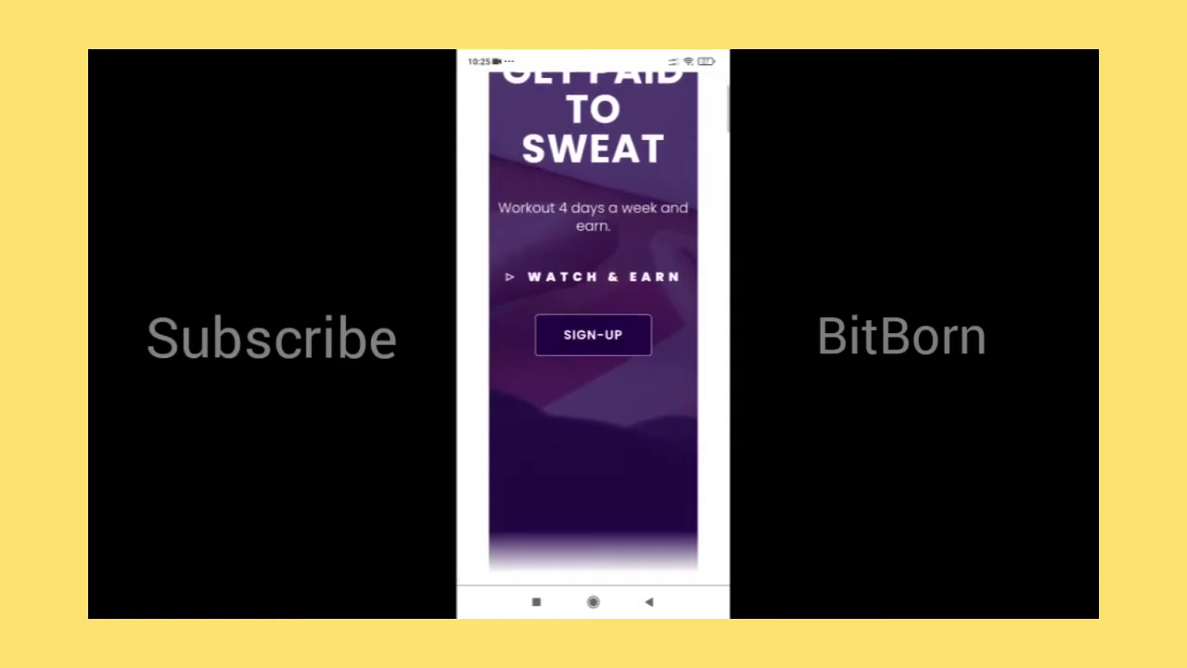
Read down through the whole How It Works explanation page.
scroll("down", 3)
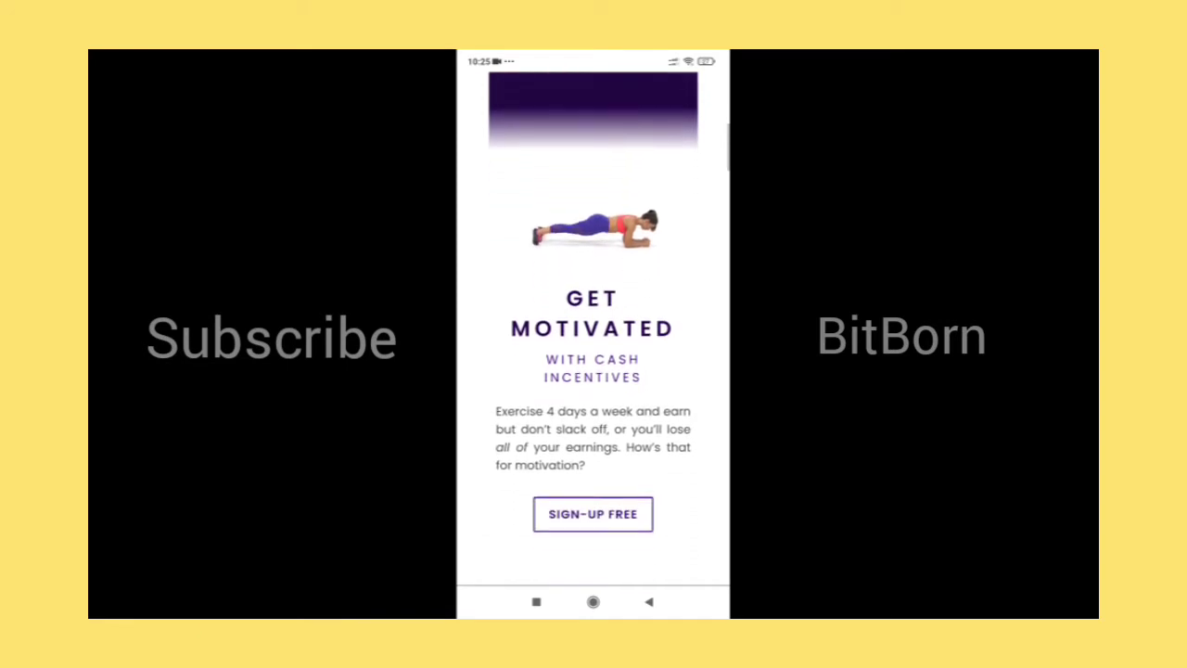
scroll("down", 3)
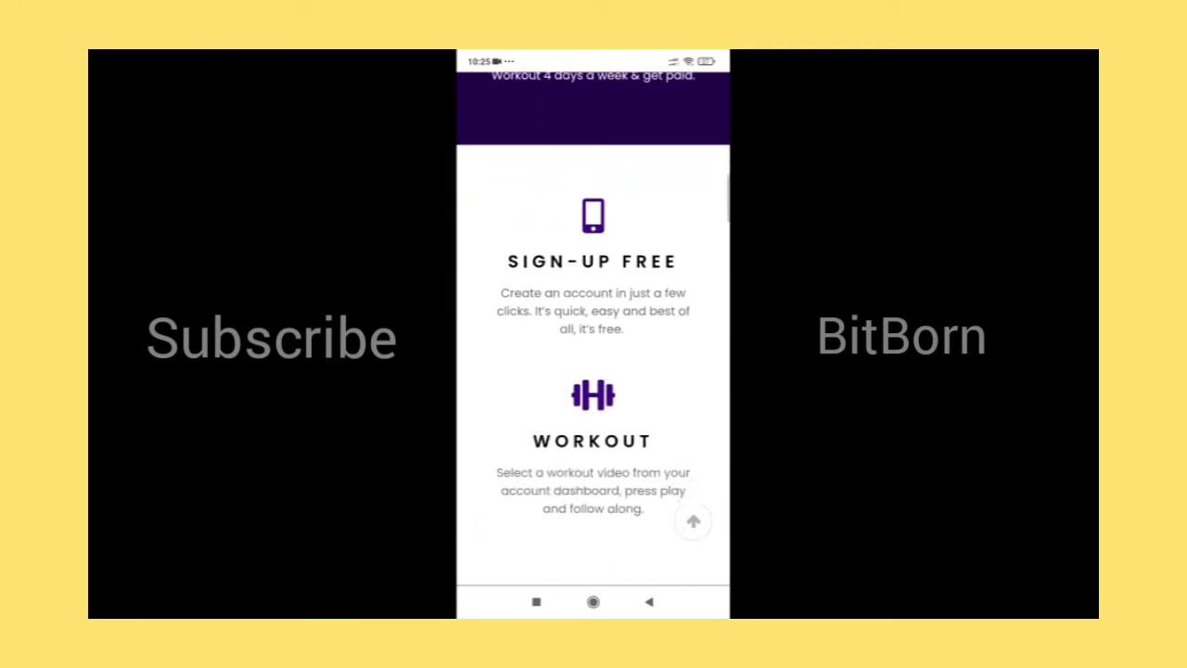
scroll("down", 3)
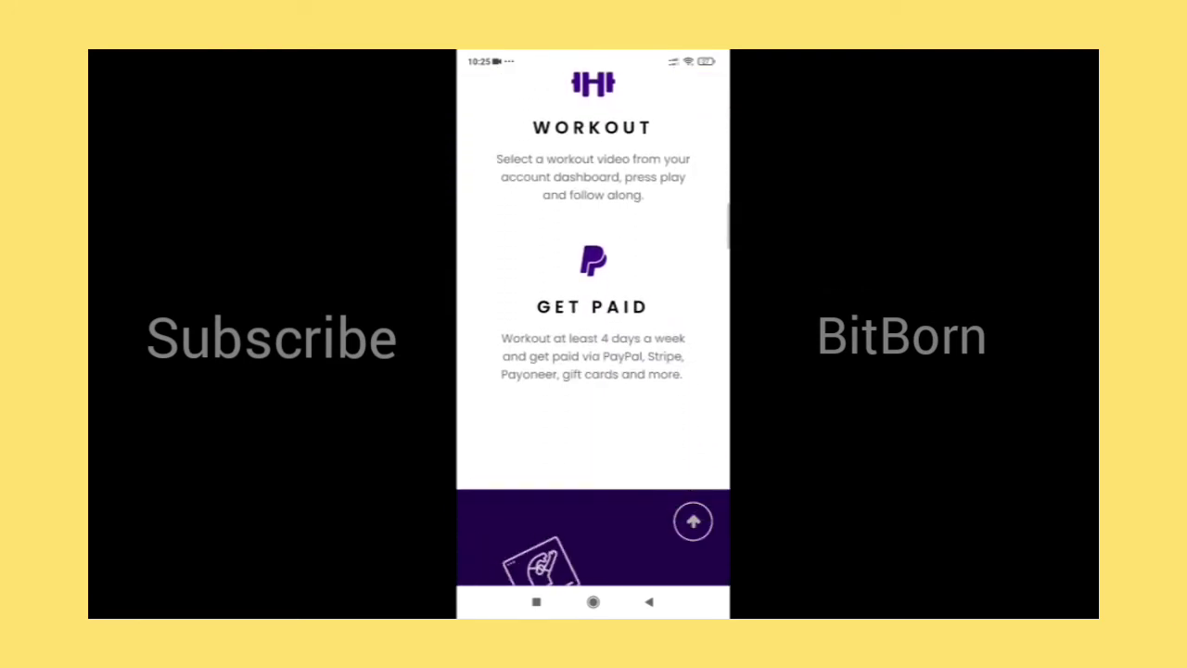
scroll("down", 3)
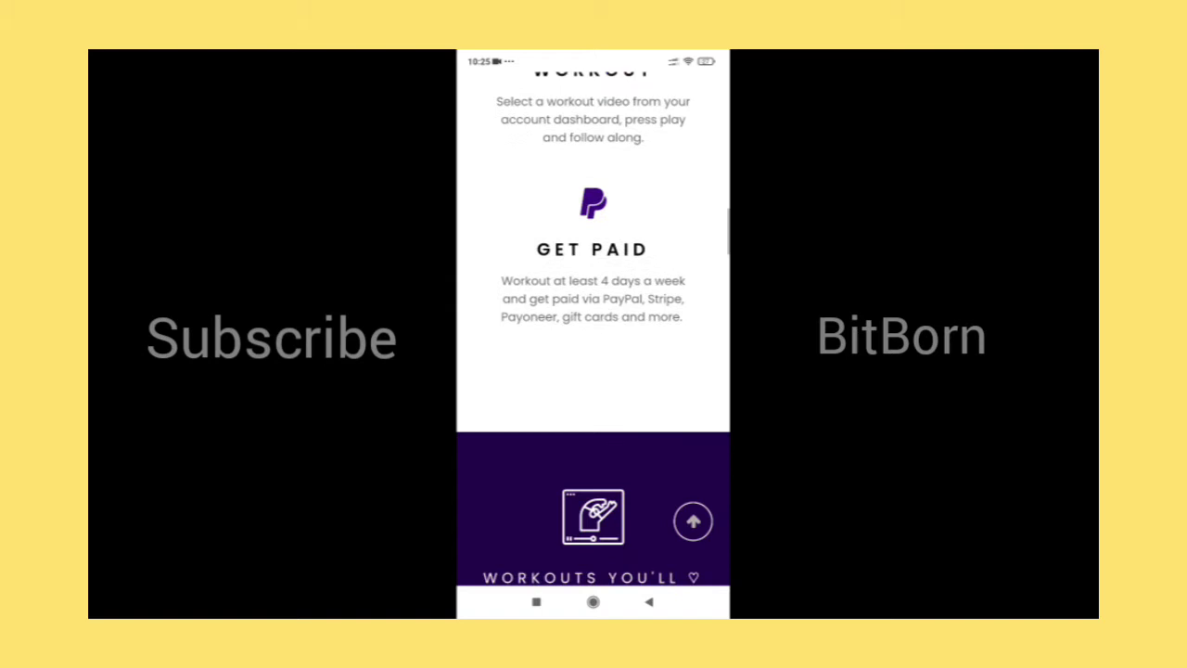
scroll("down", 3)
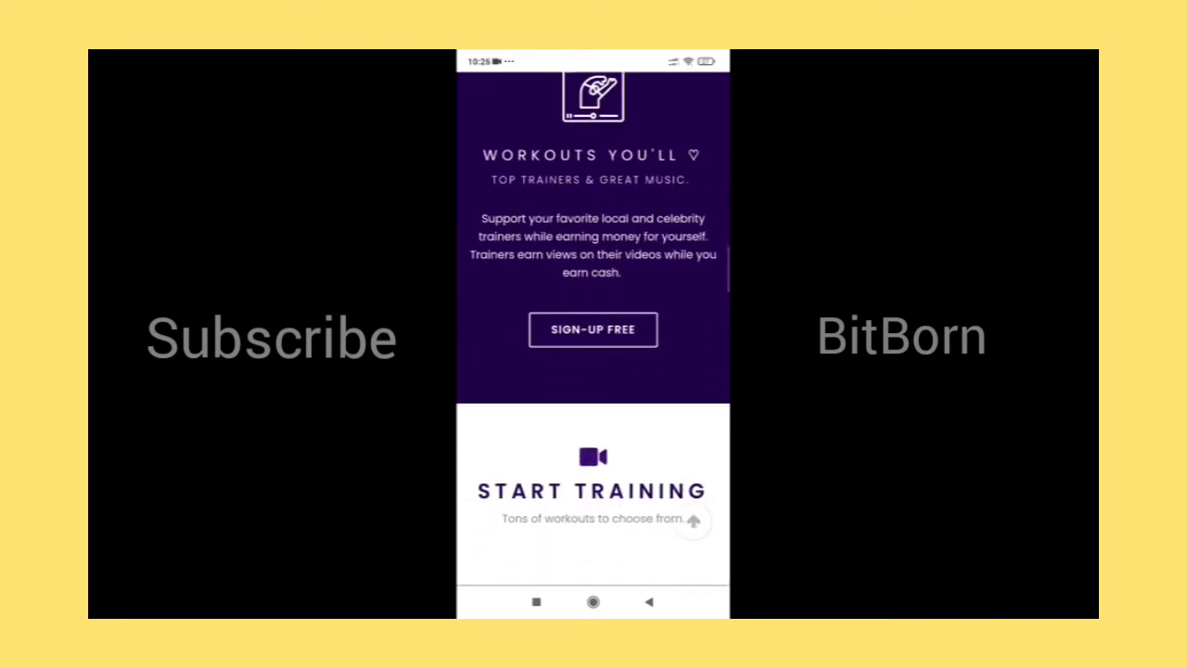
scroll("down", 3)
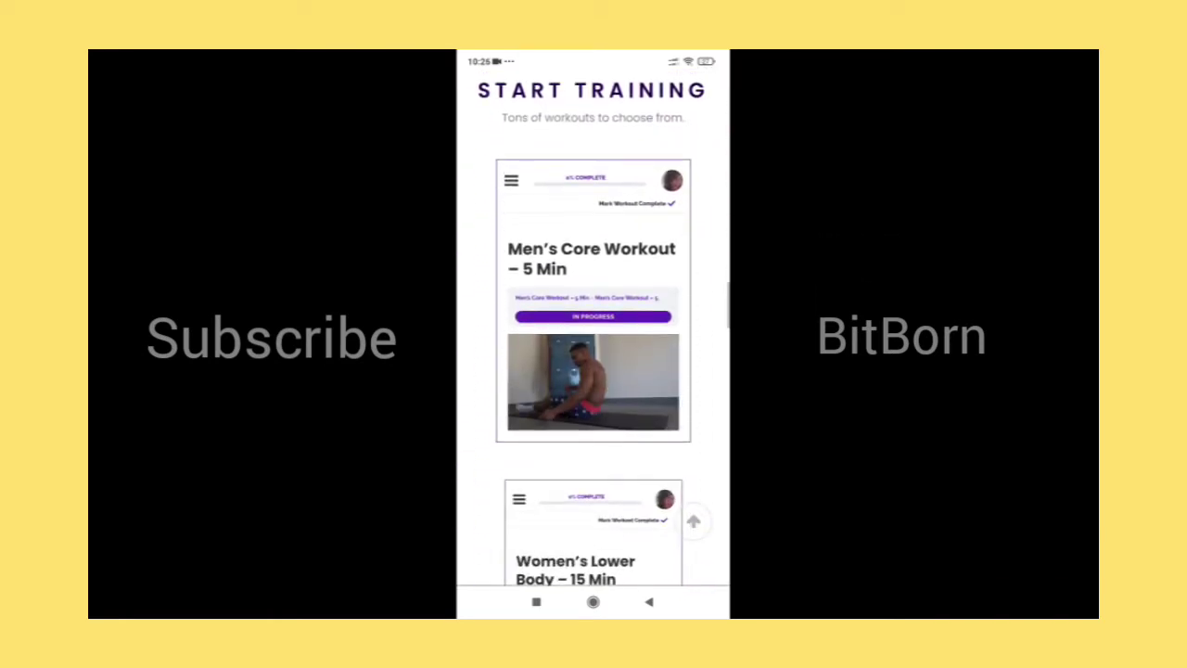
scroll("down", 3)
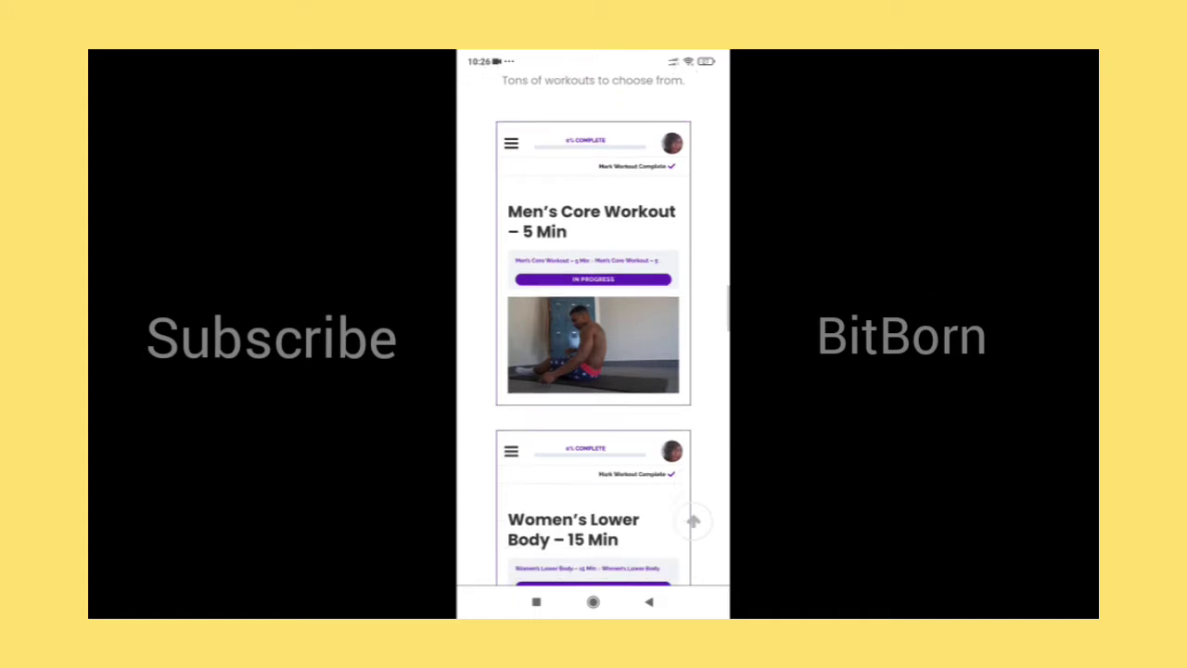
scroll("down", 3)
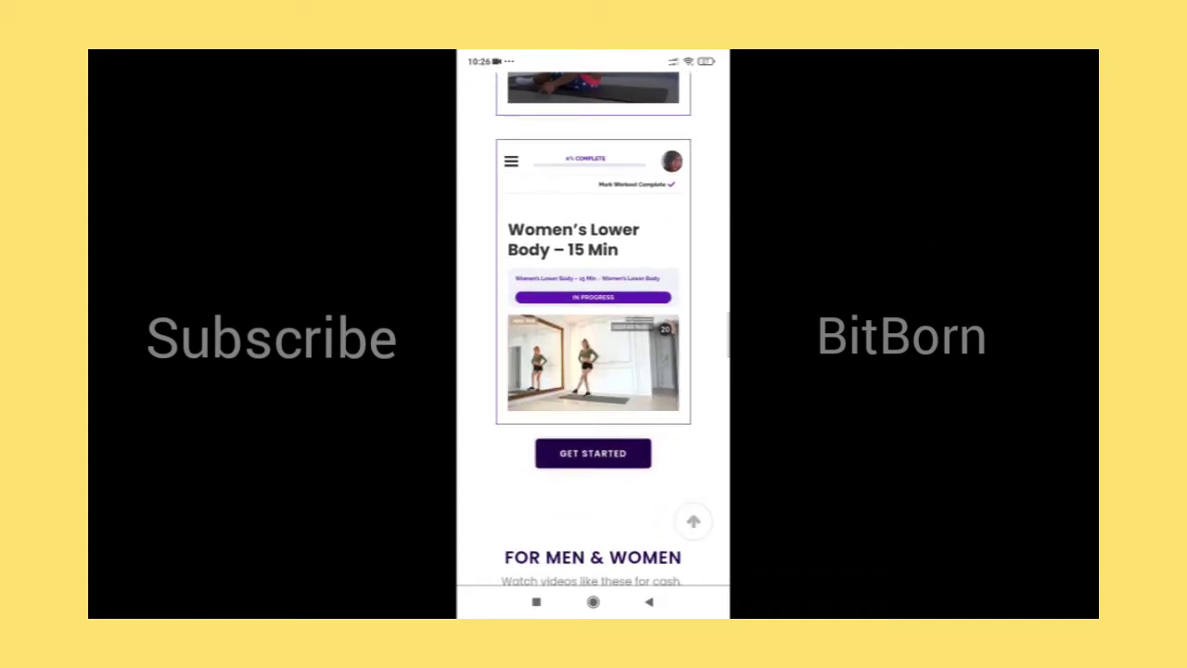
scroll("down", 3)
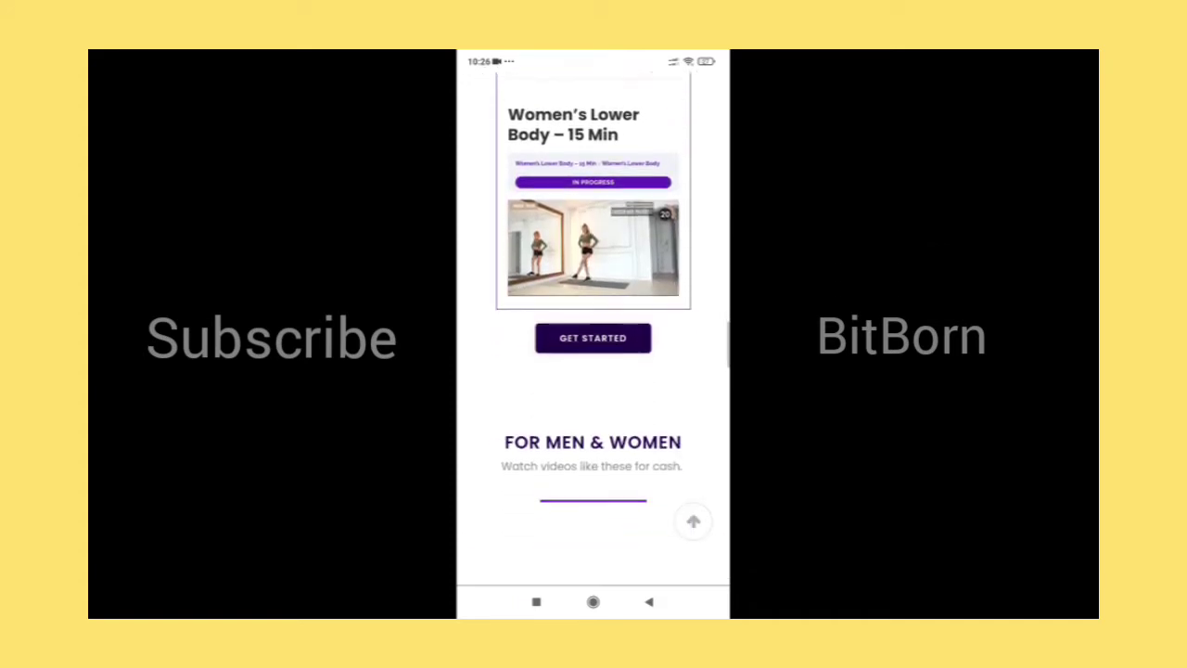
scroll("down", 3)
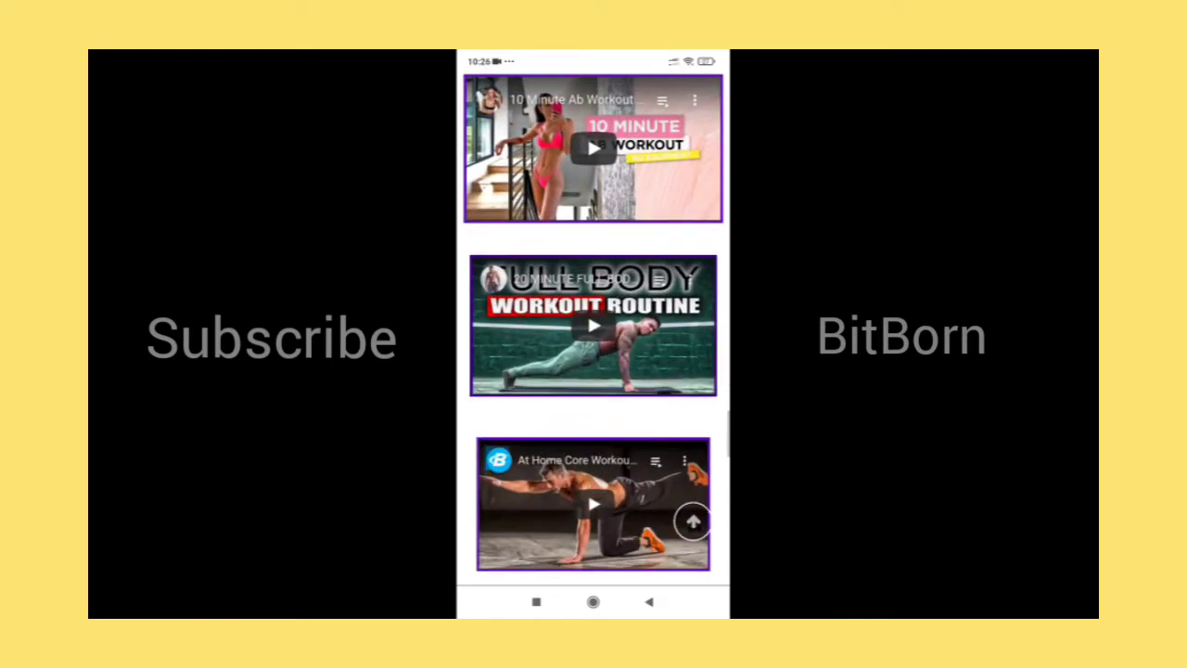
scroll("down", 3)
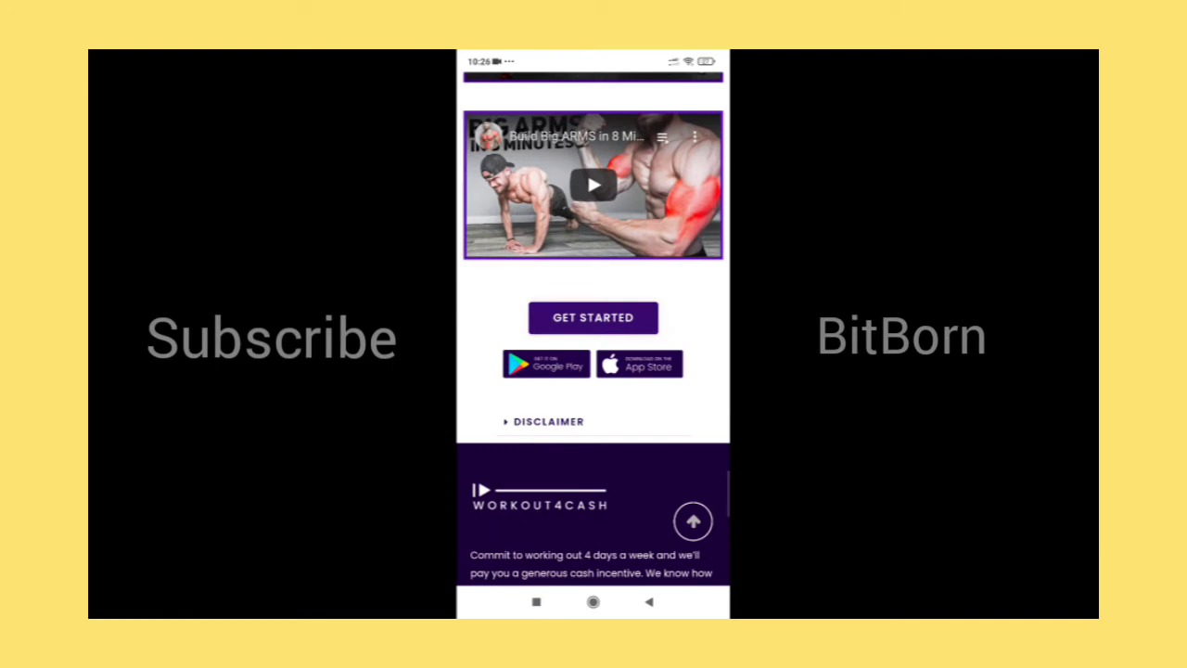
scroll("down", 3)
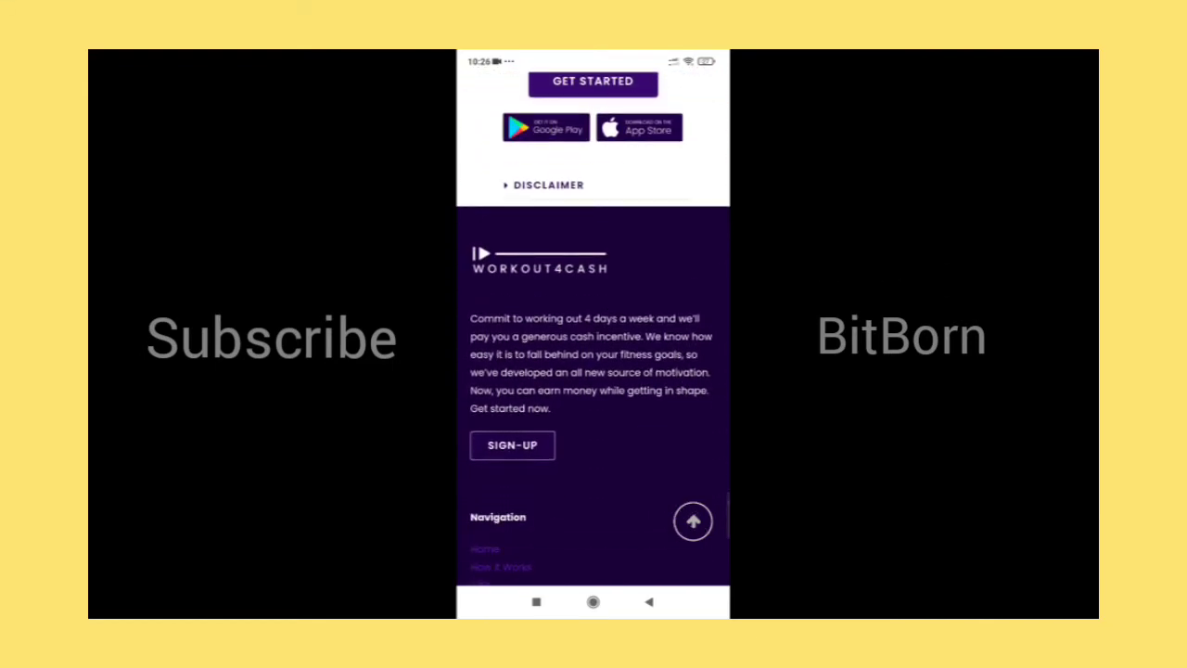
scroll("down", 3)
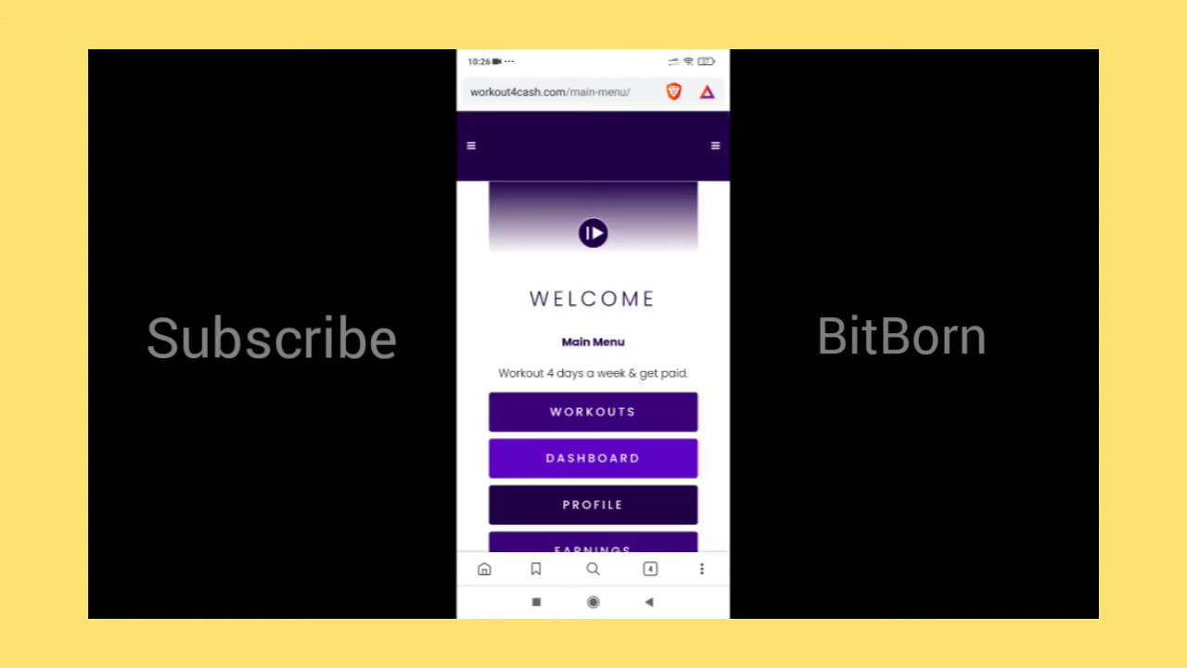
scroll("down", 3)
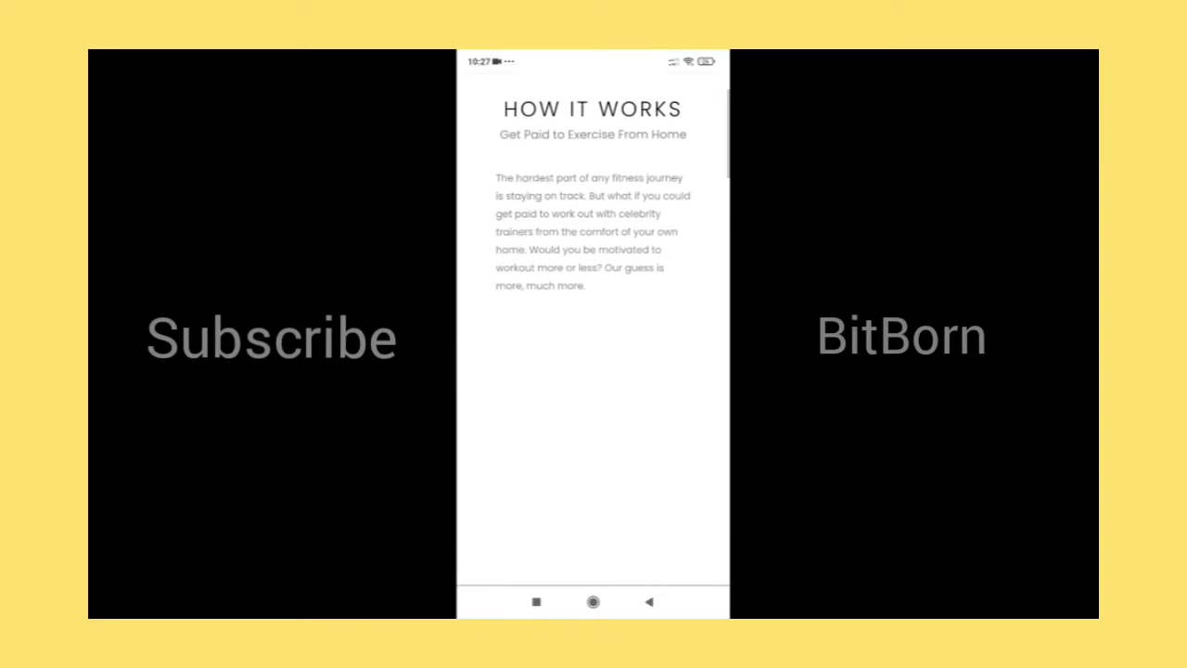
scroll("down", 3)
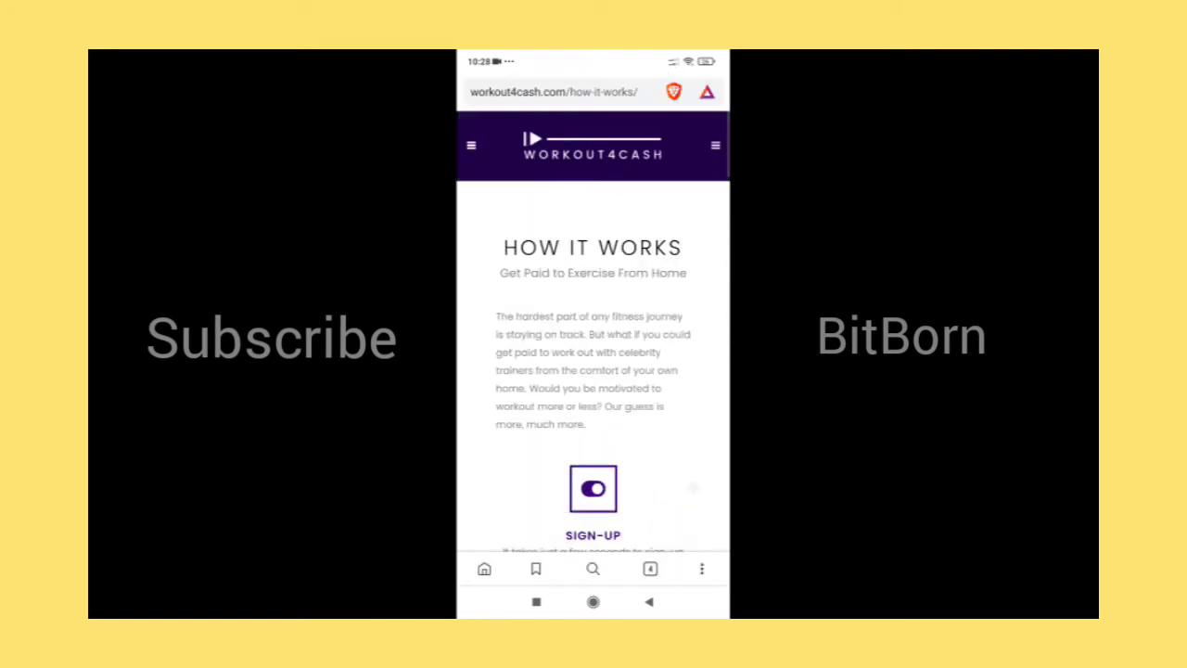
Go to Select a Workout Video from the site menu, reaching the gender selection page.
left_click(716, 145)
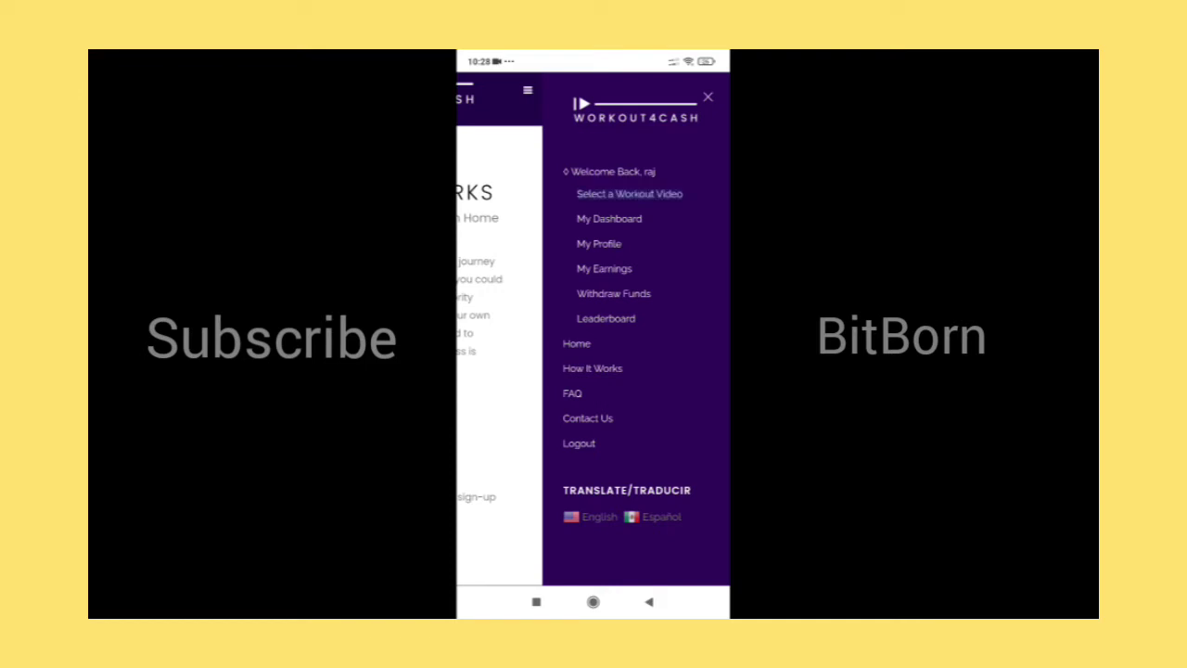
left_click(629, 195)
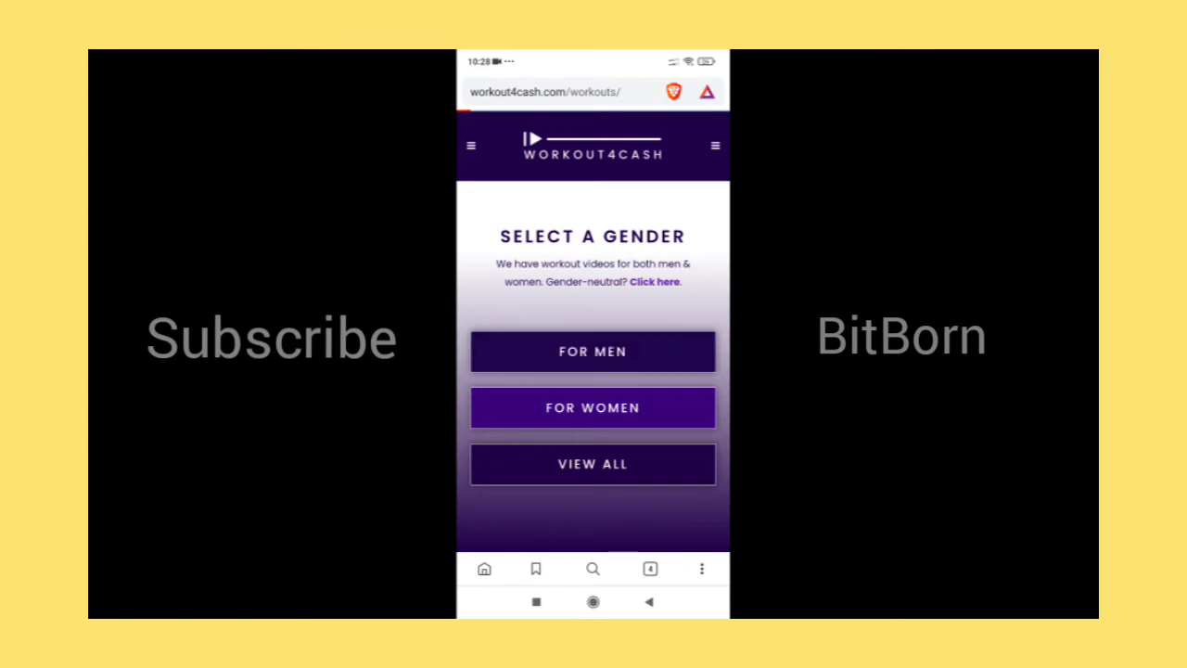
Choose For Men and filter the list to Workouts Without Weights (23).
left_click(594, 350)
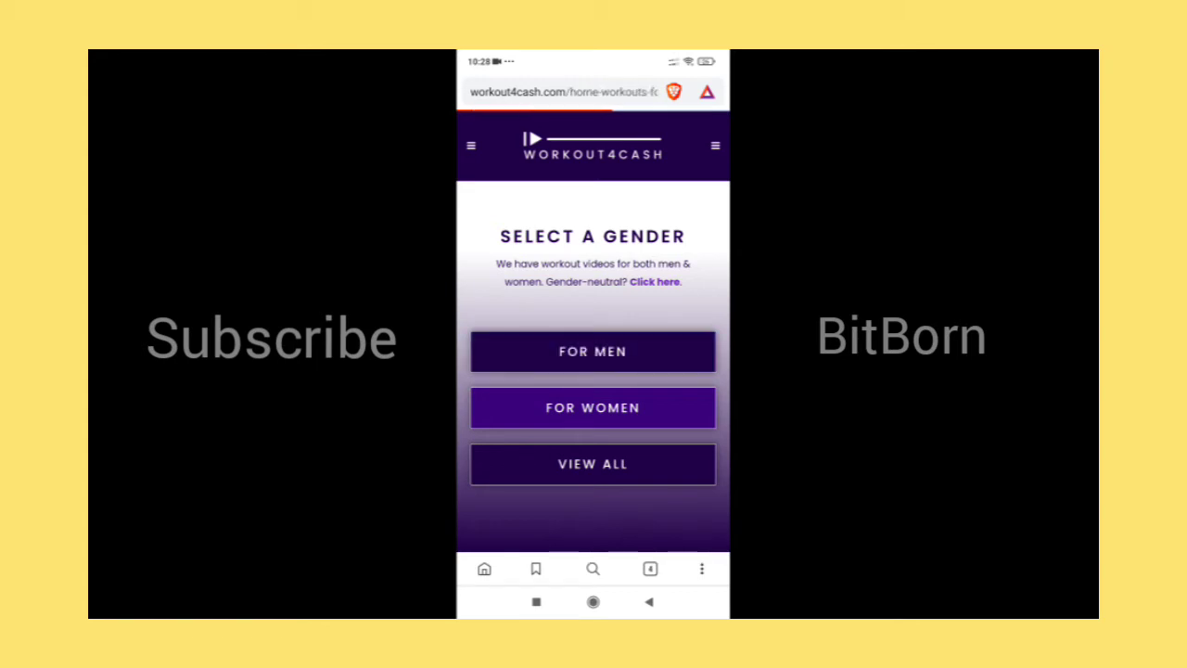
left_click(594, 351)
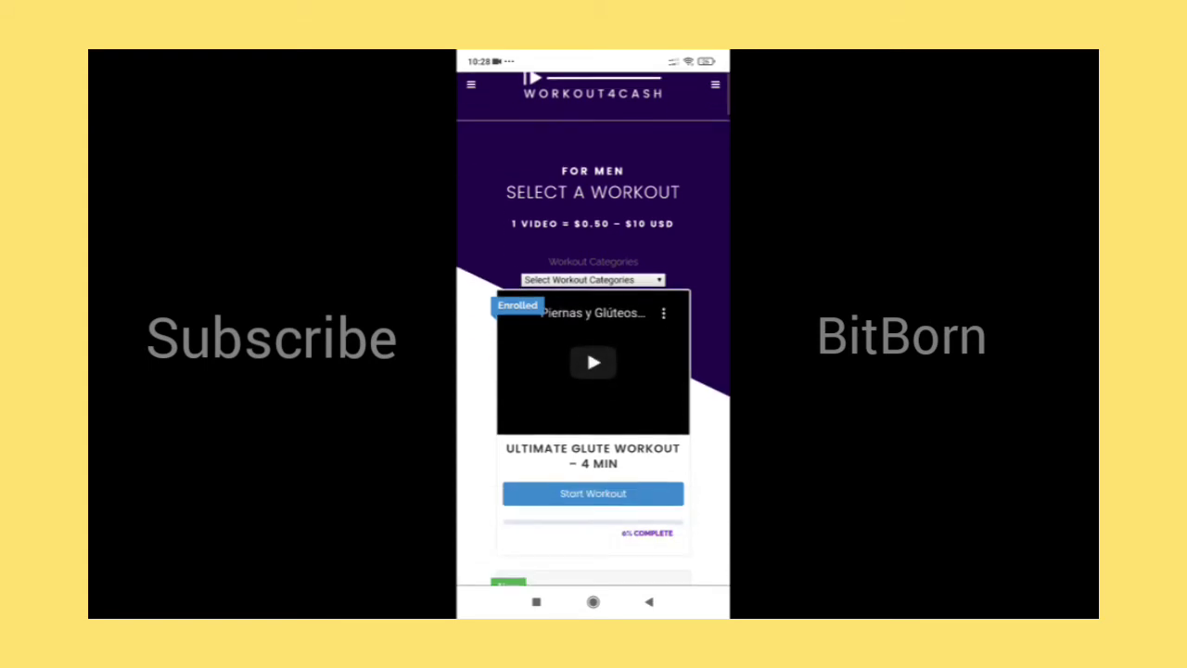
left_click(594, 279)
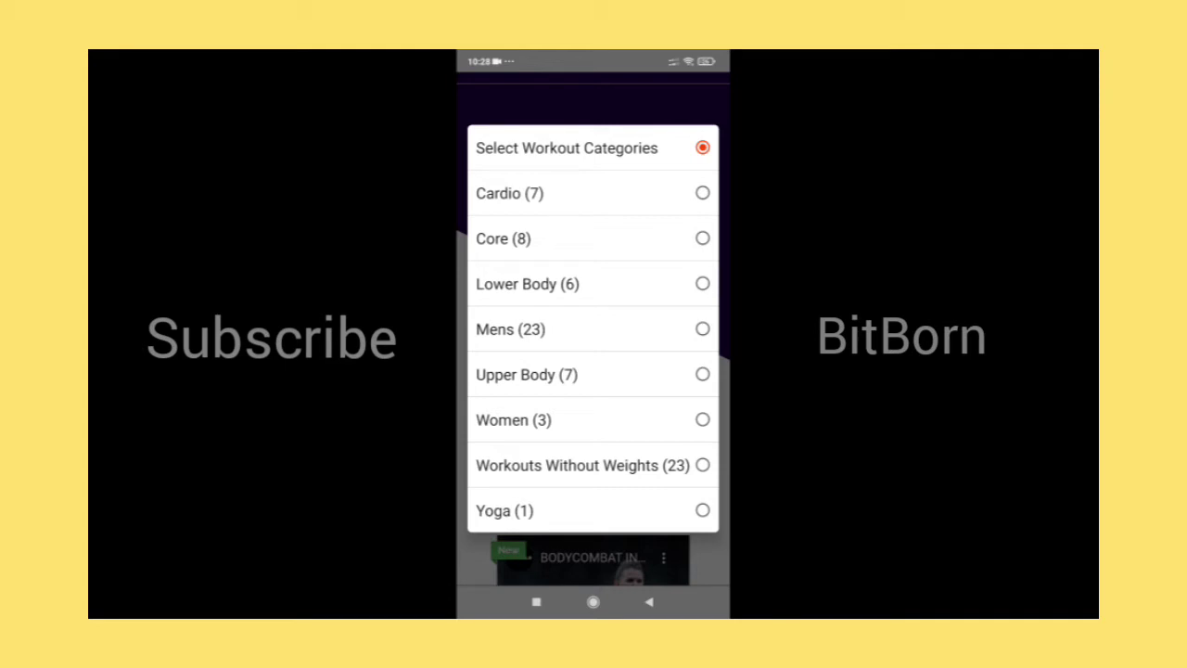
left_click(567, 463)
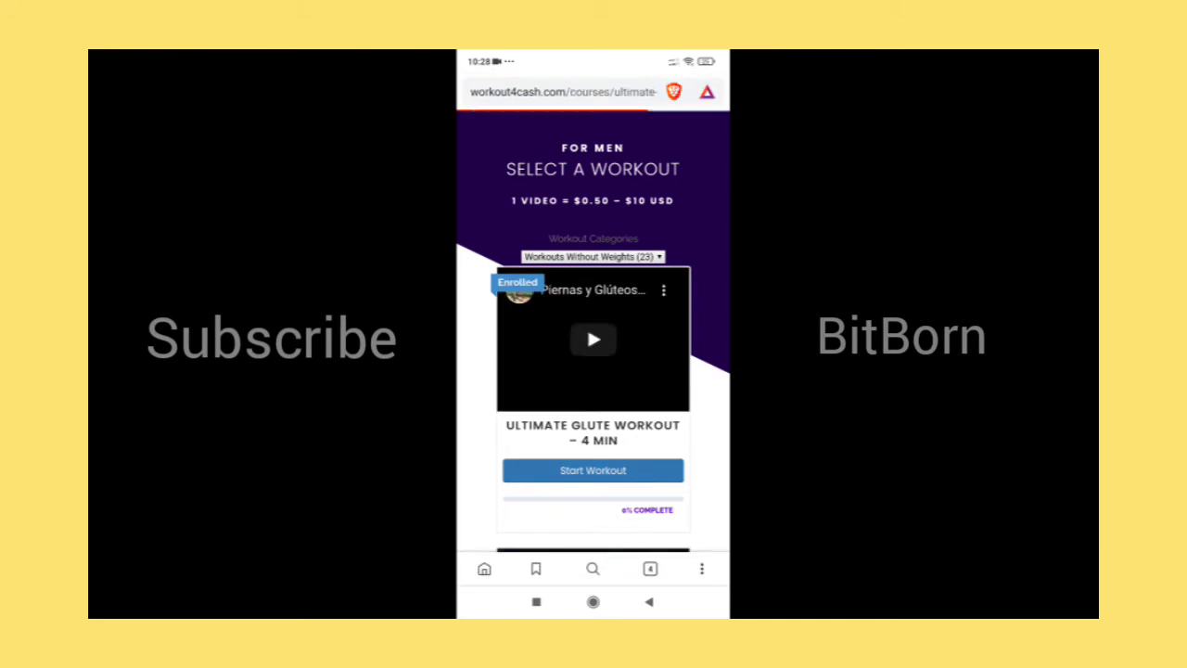
Start the Ultimate Glute Workout – 4 Min lesson and view its embedded video in progress.
left_click(593, 471)
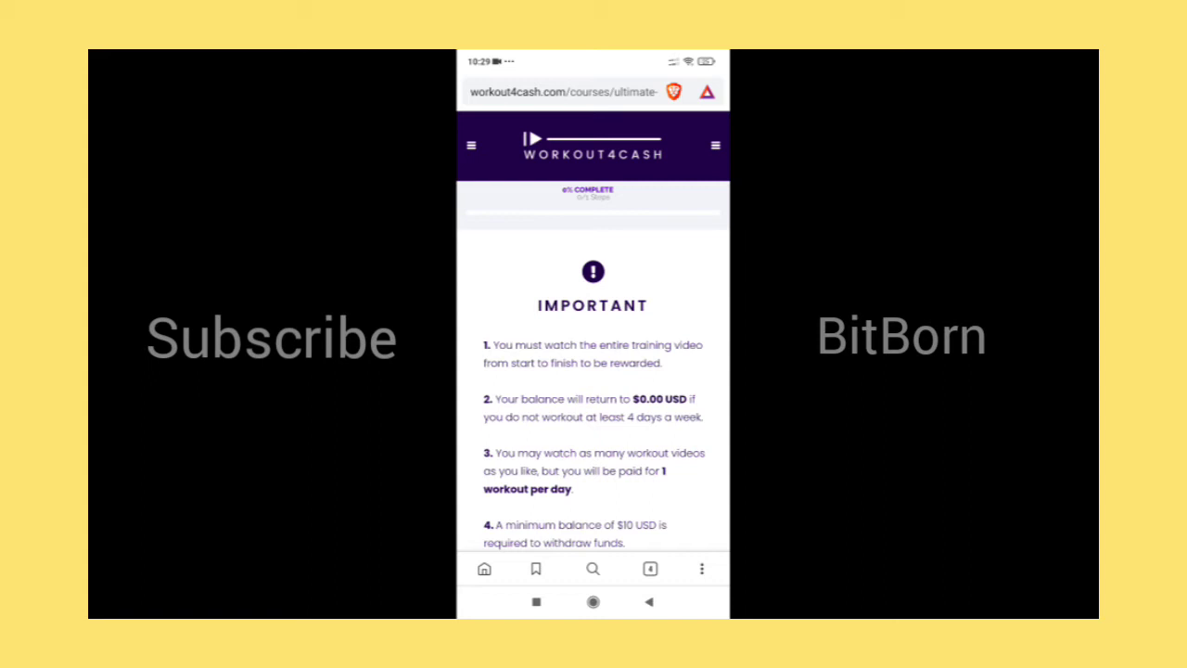
scroll("down", 3)
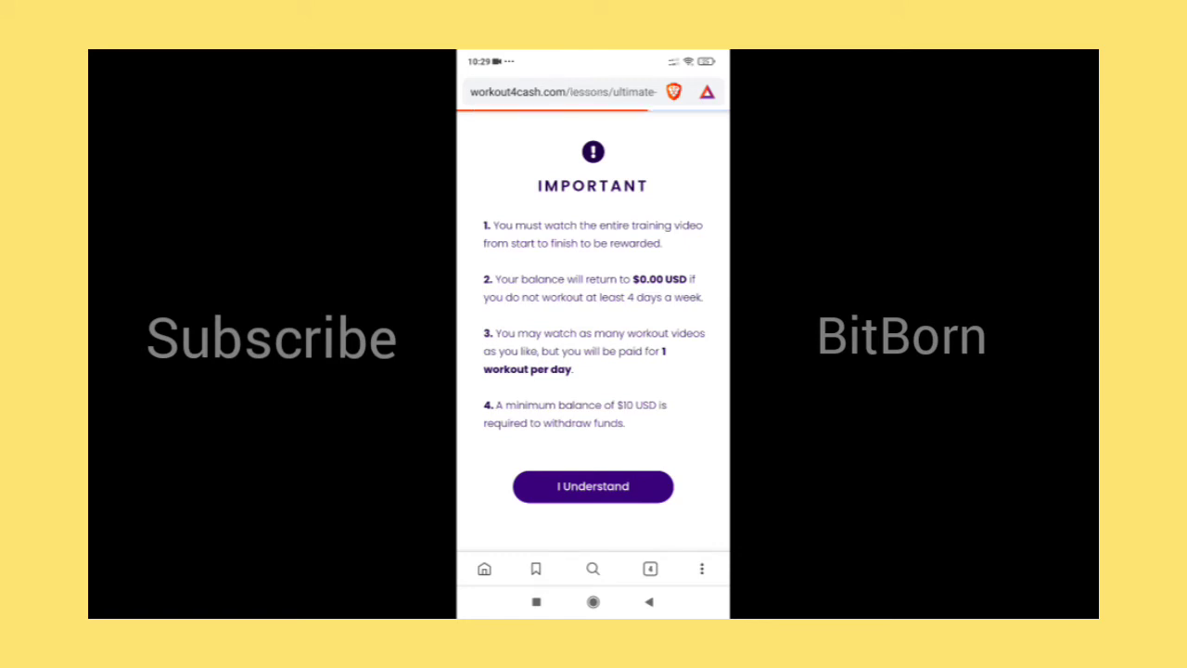
left_click(594, 486)
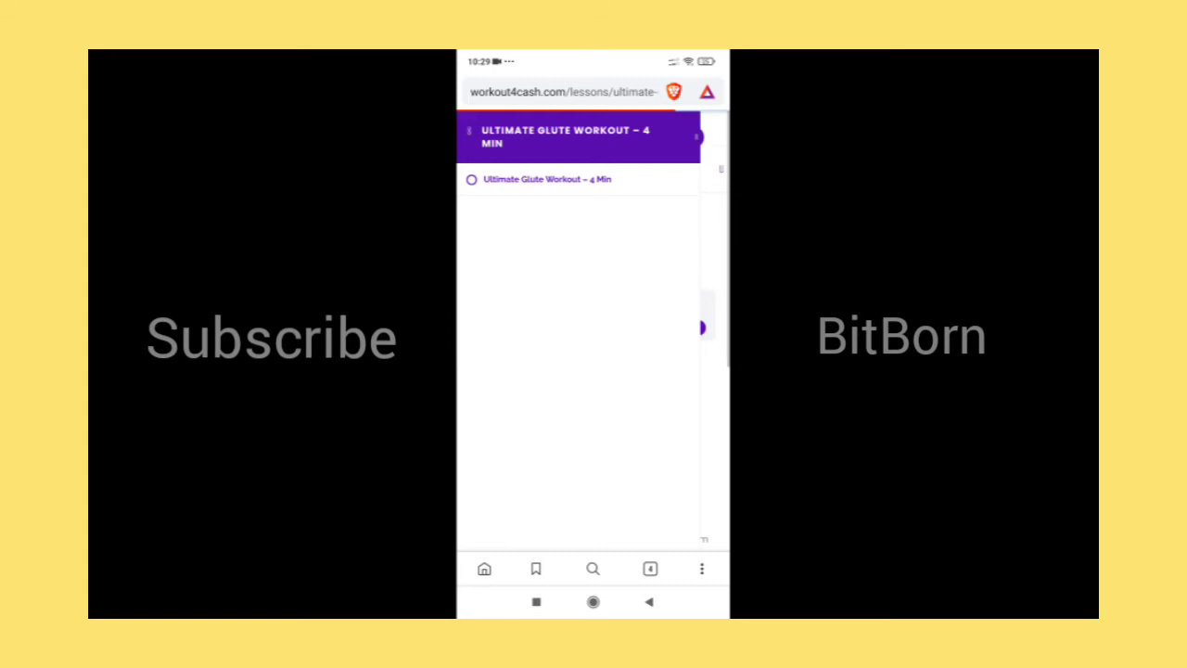
left_click(546, 178)
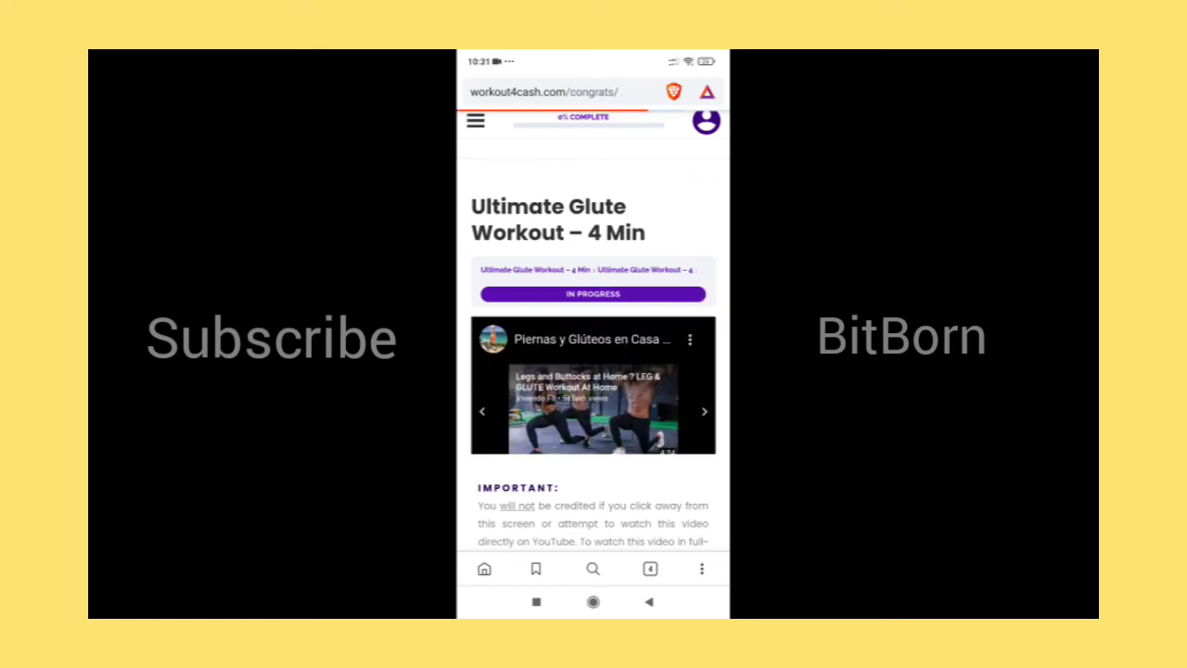
scroll("down", 3)
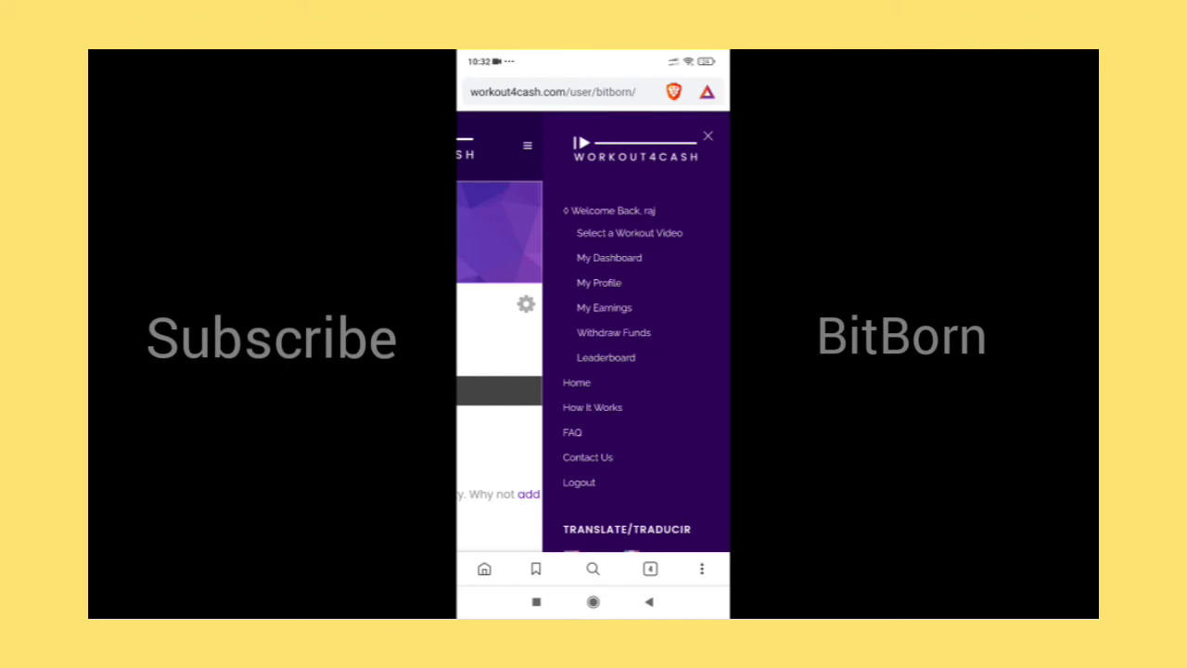
View the $1.00 total balance on My Earnings and then on the Withdraw Funds page.
left_click(605, 308)
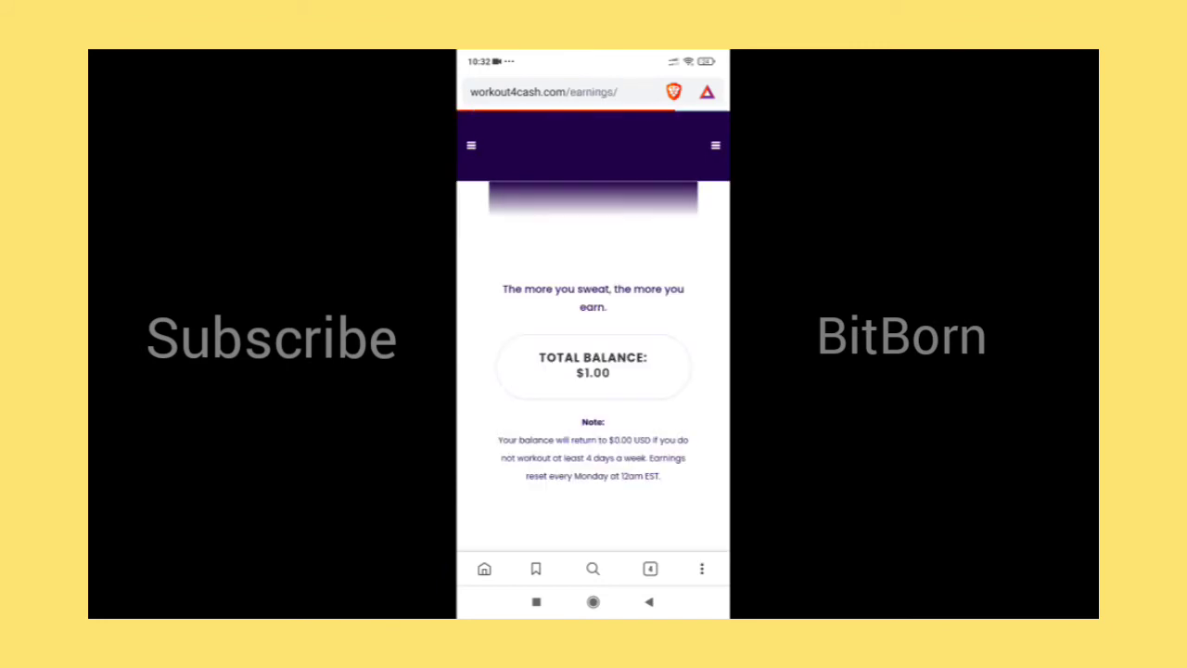
left_click(716, 145)
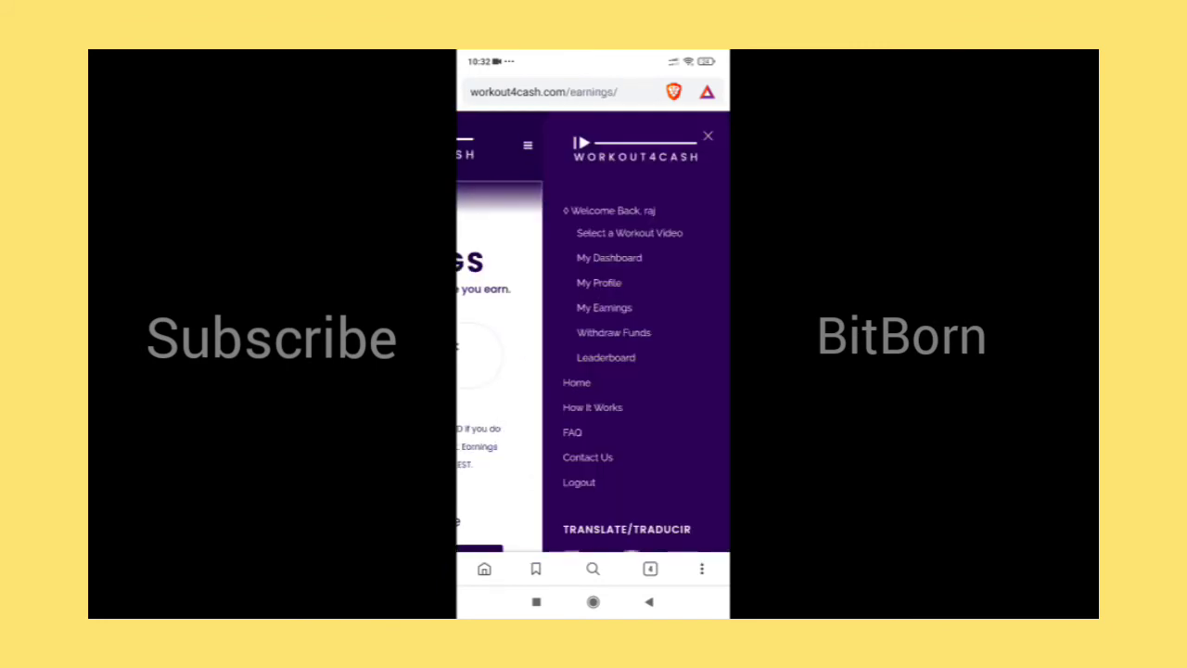
left_click(614, 332)
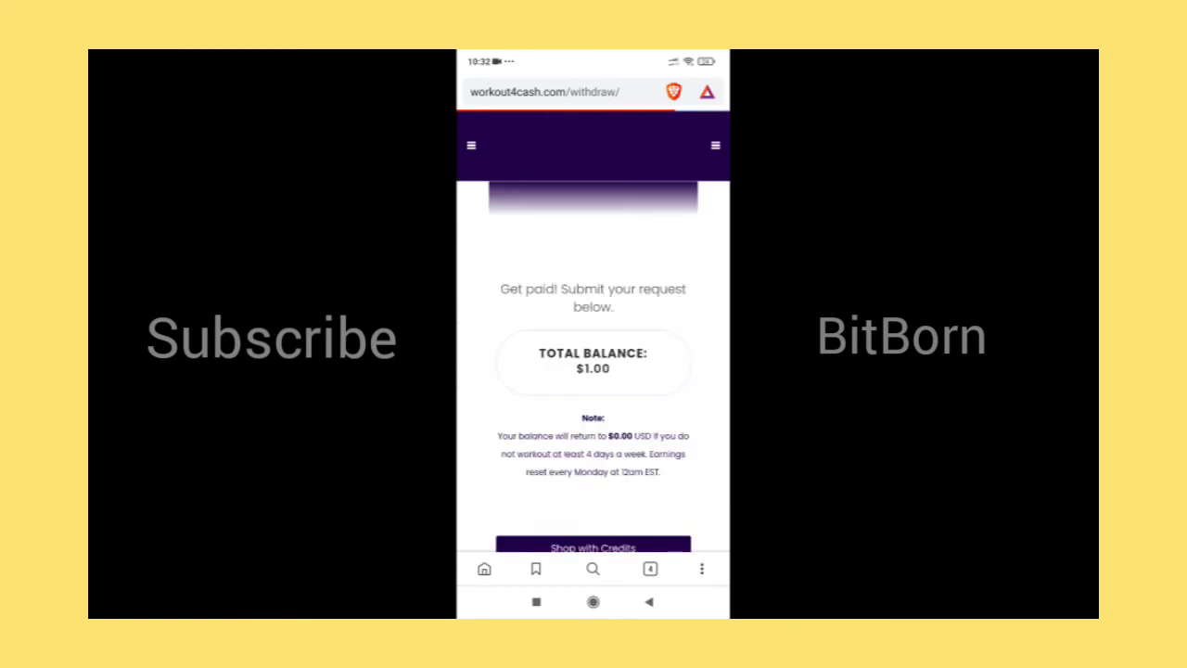
scroll("down", 3)
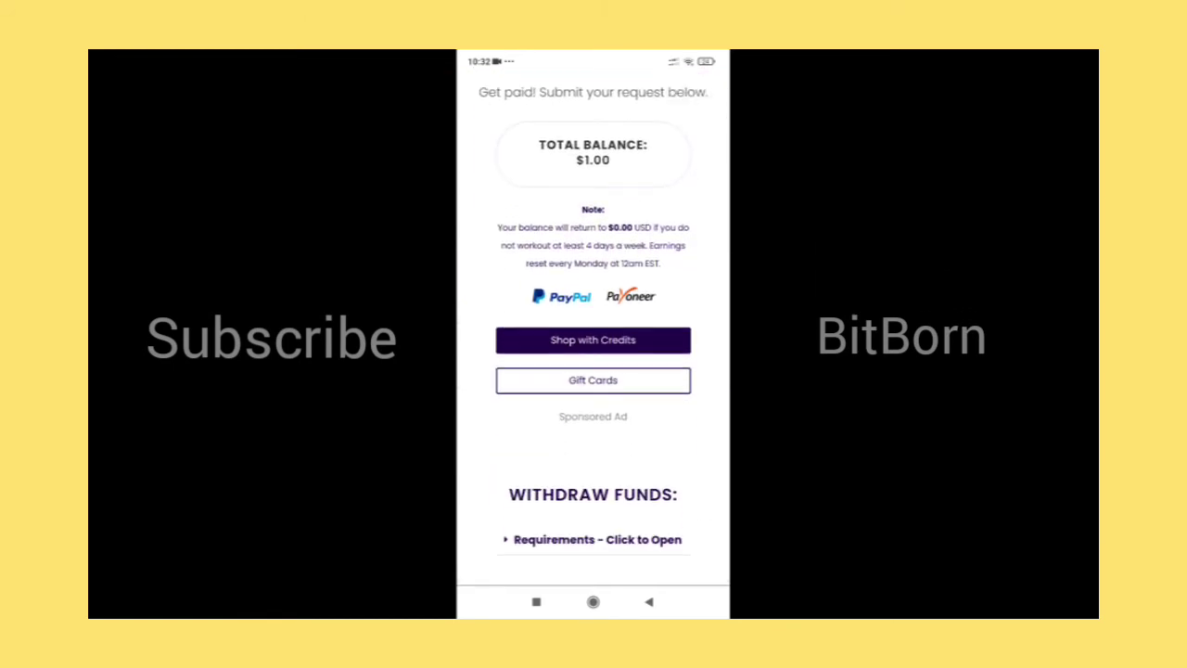
scroll("down", 3)
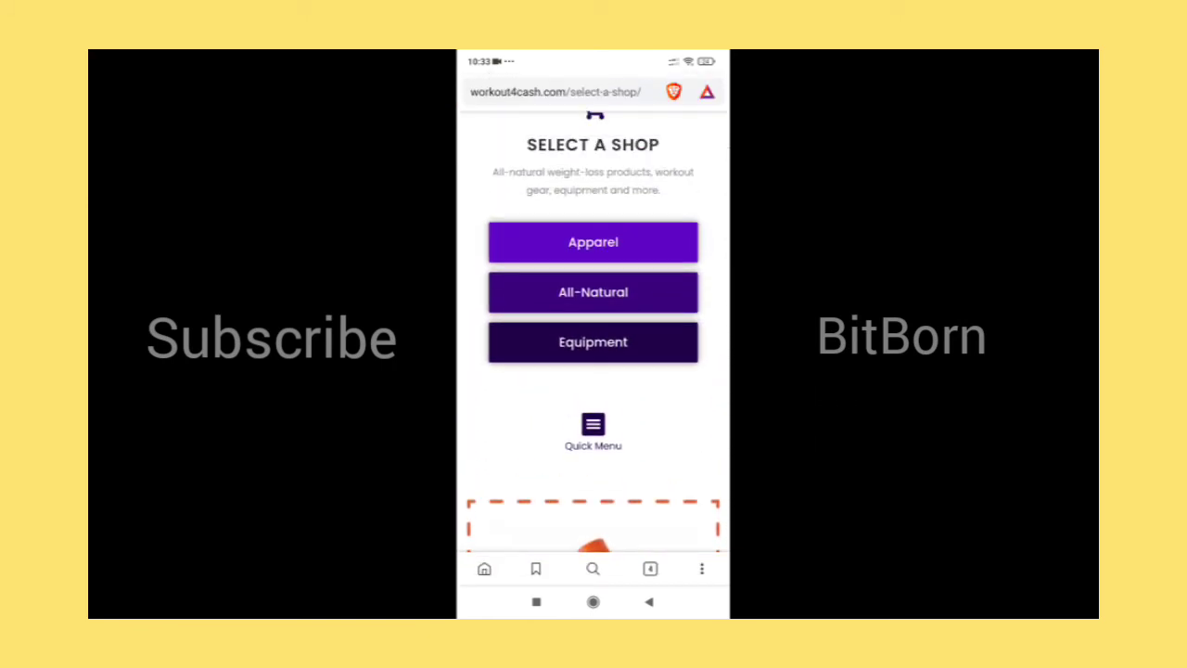
Browse the Apparel and All-Natural credit shops, then return to the Withdraw page.
left_click(593, 241)
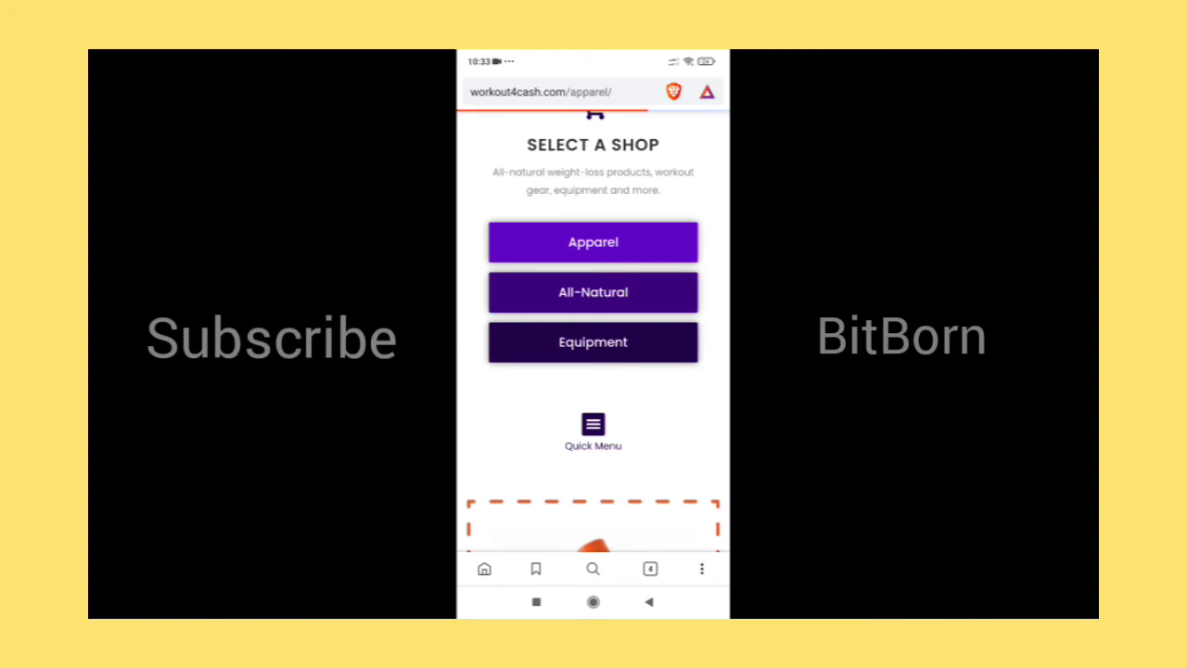
left_click(593, 242)
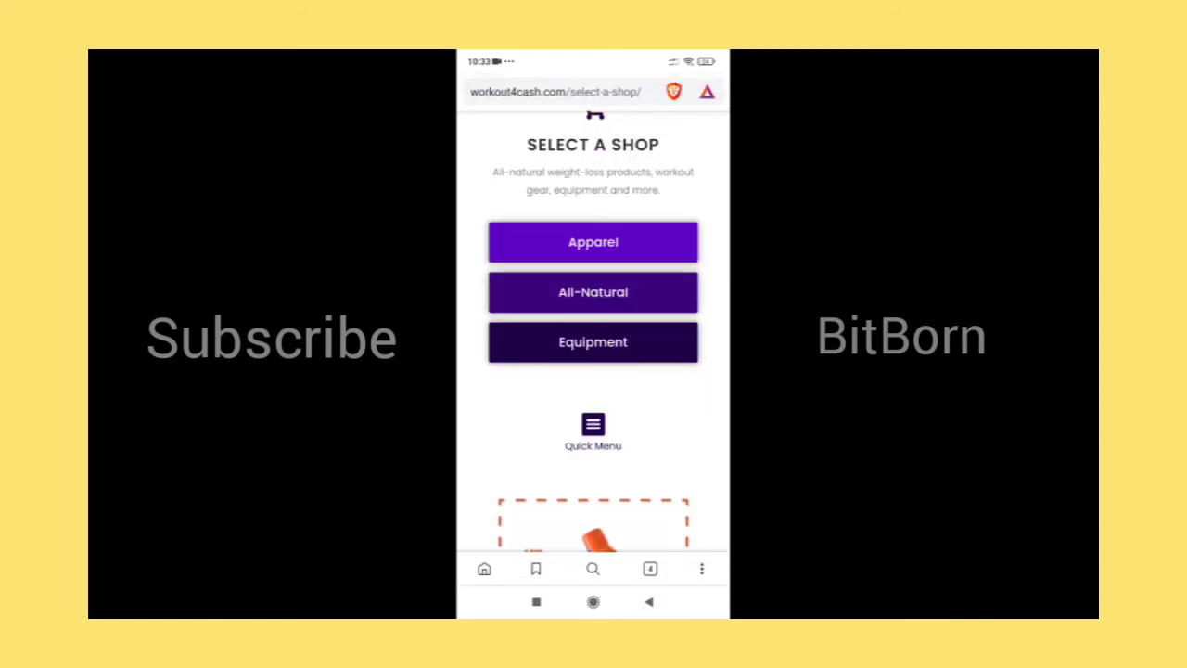
left_click(594, 293)
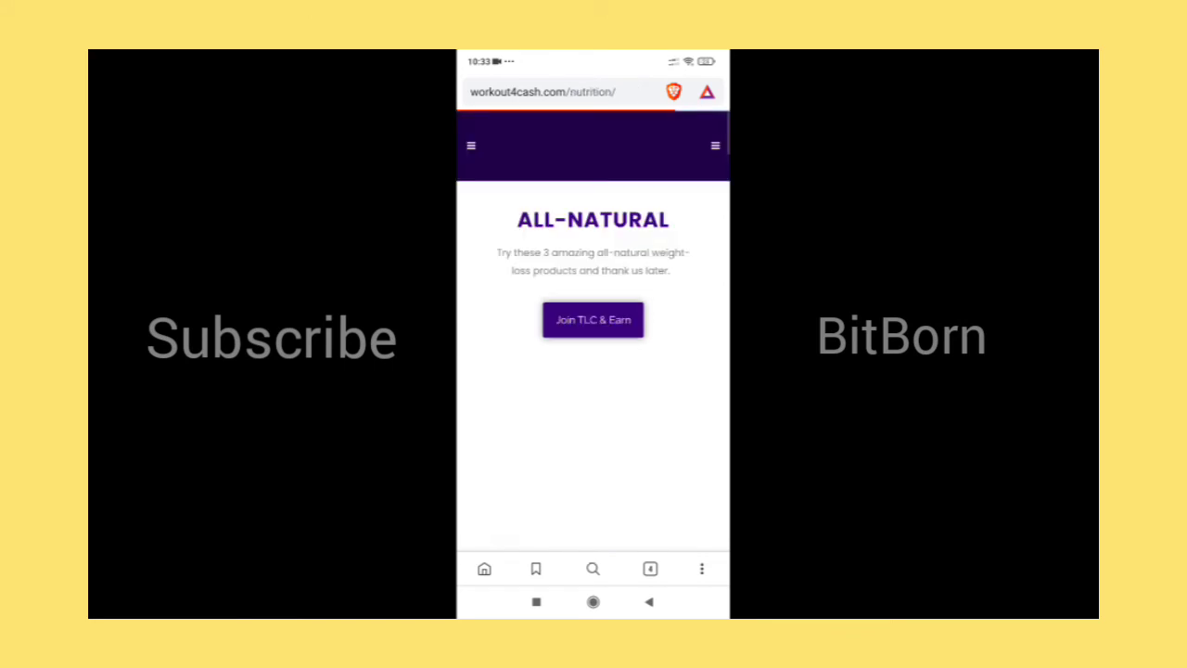
scroll("down", 3)
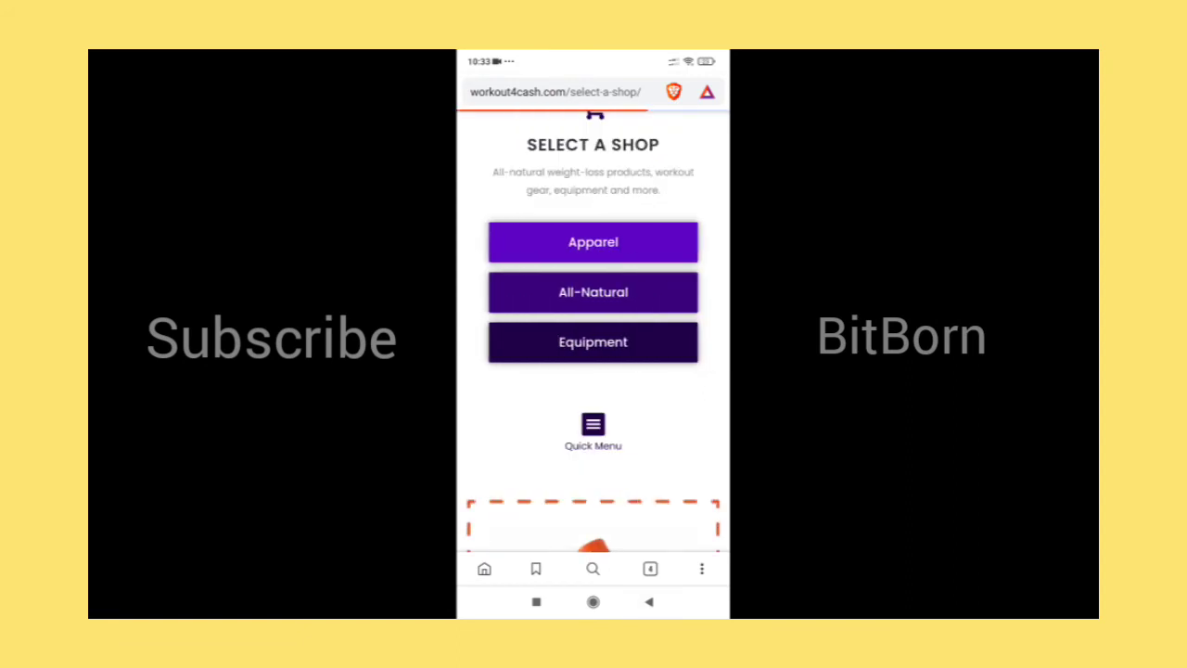
left_click(594, 341)
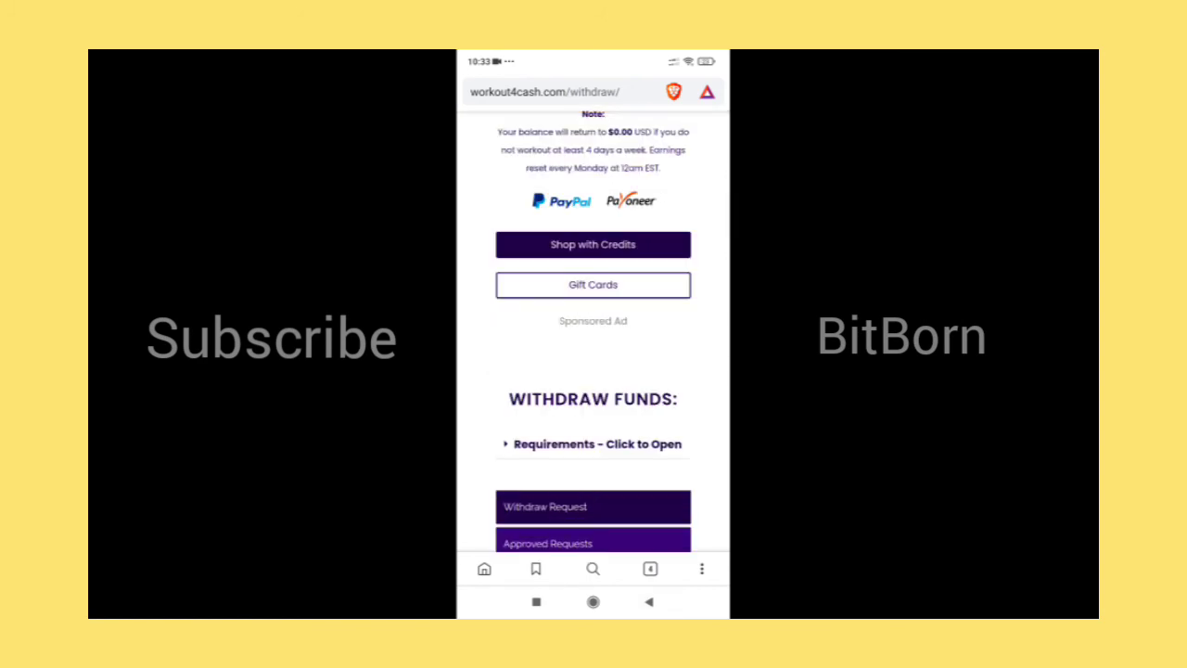
Read the Gift Cards page's $1.00 balance, request notice and requirements, then return to Withdraw Cash.
left_click(593, 286)
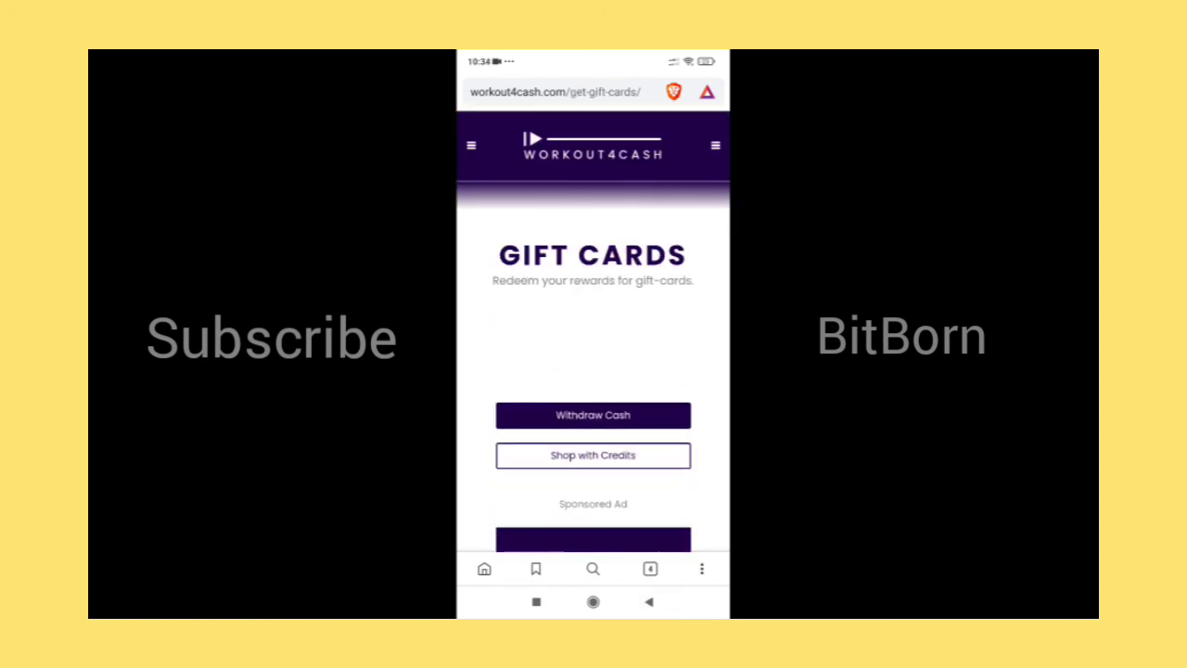
scroll("down", 3)
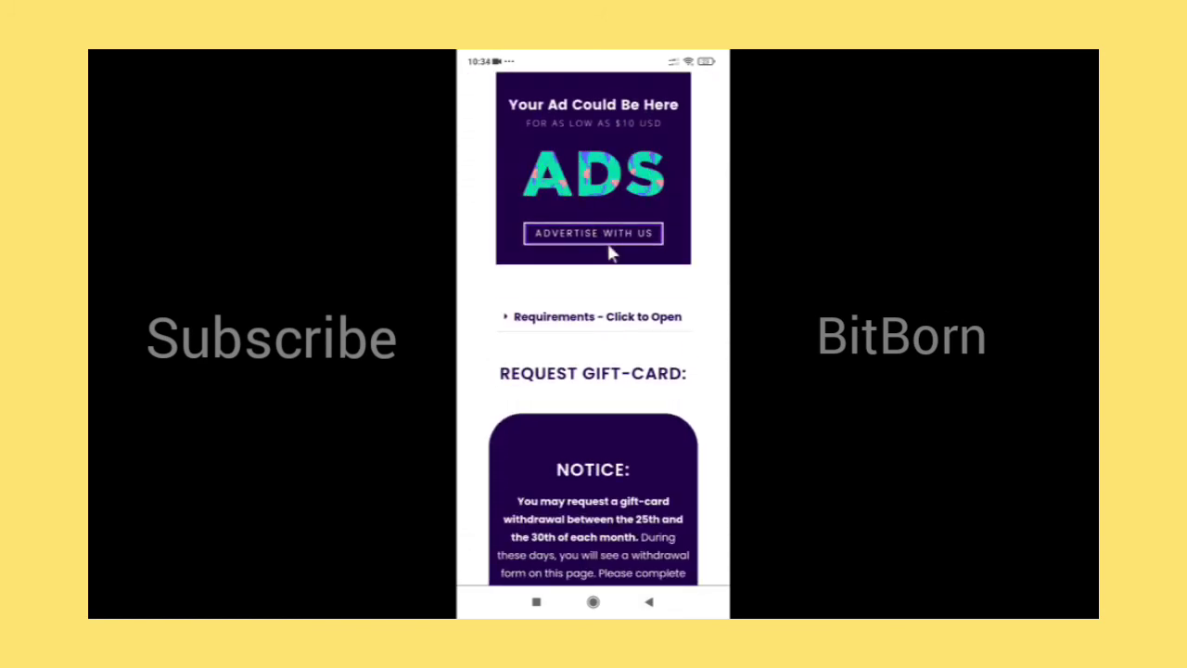
scroll("down", 3)
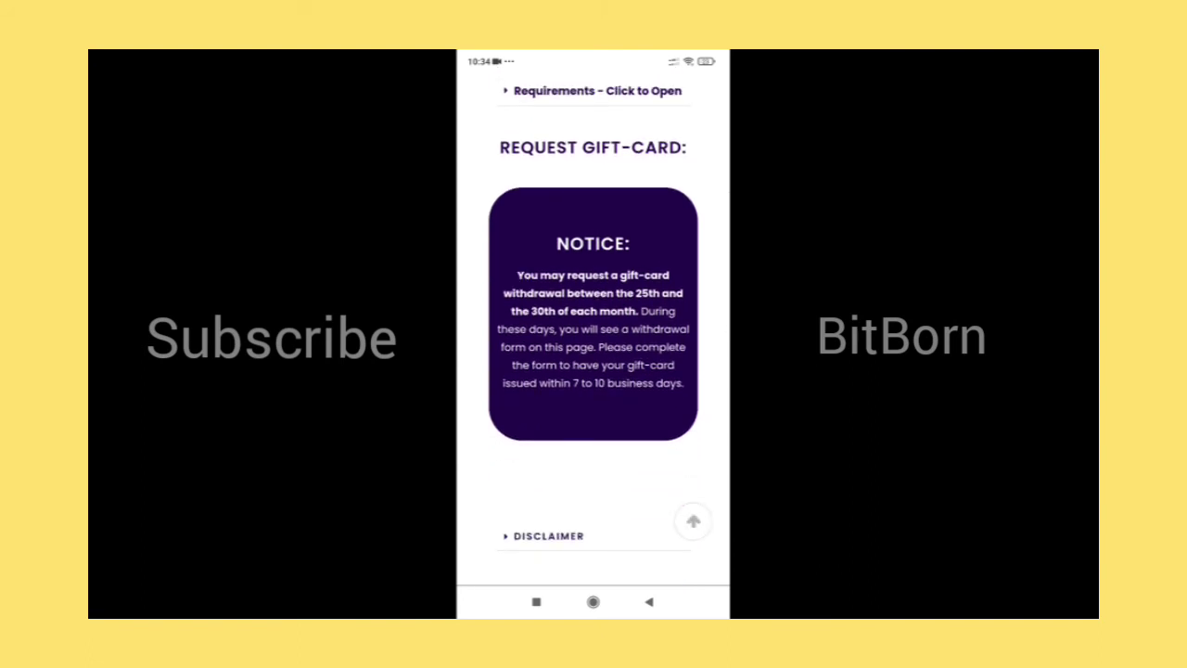
scroll("down", 3)
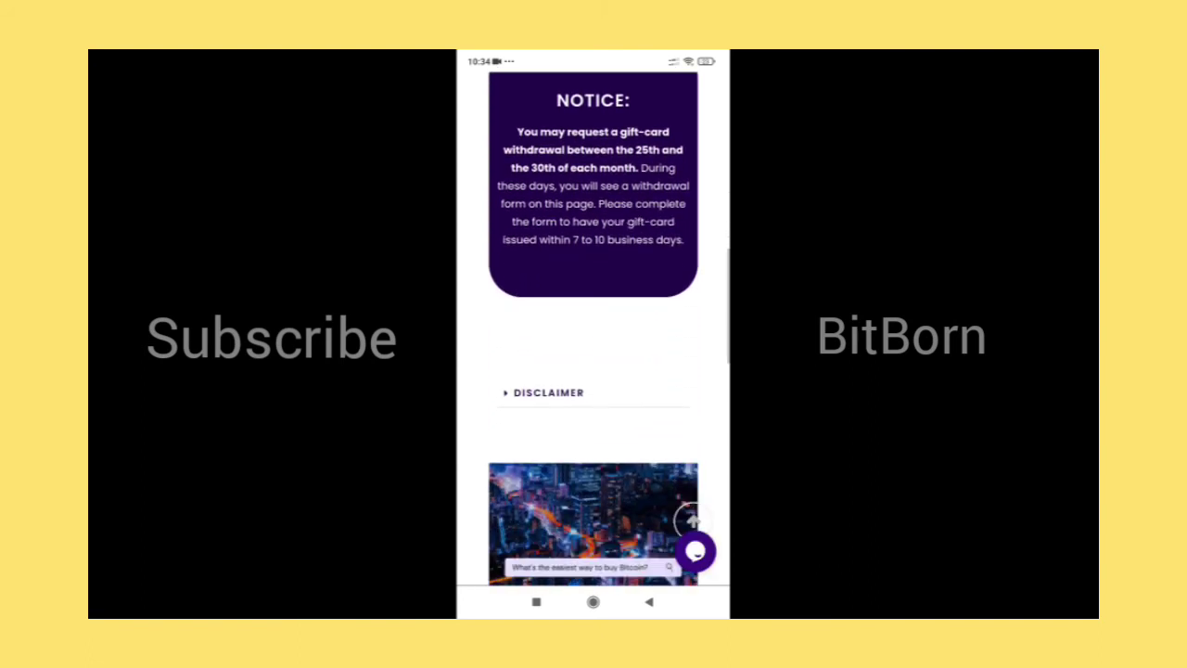
scroll("up", 3)
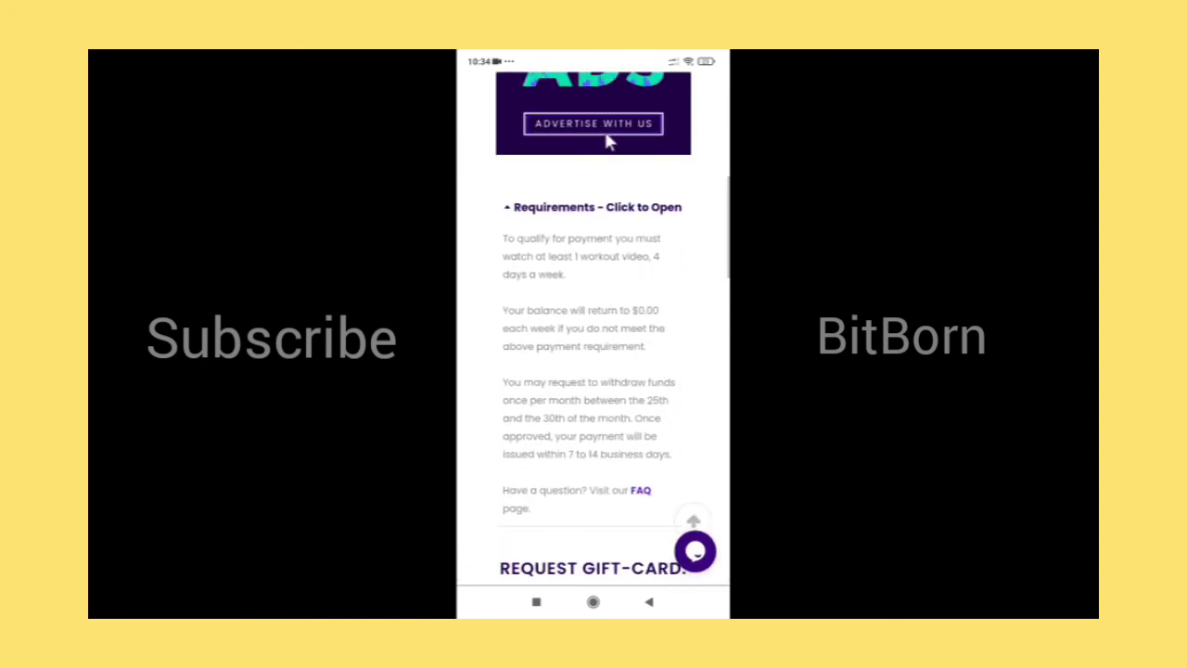
scroll("down", 3)
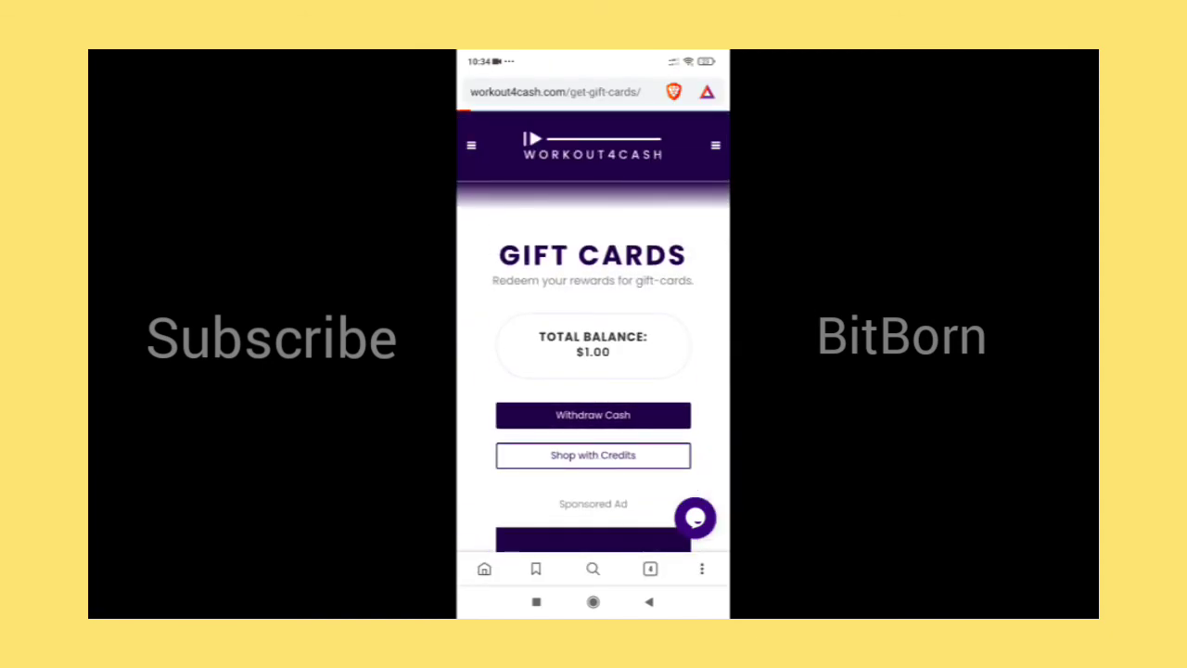
left_click(593, 416)
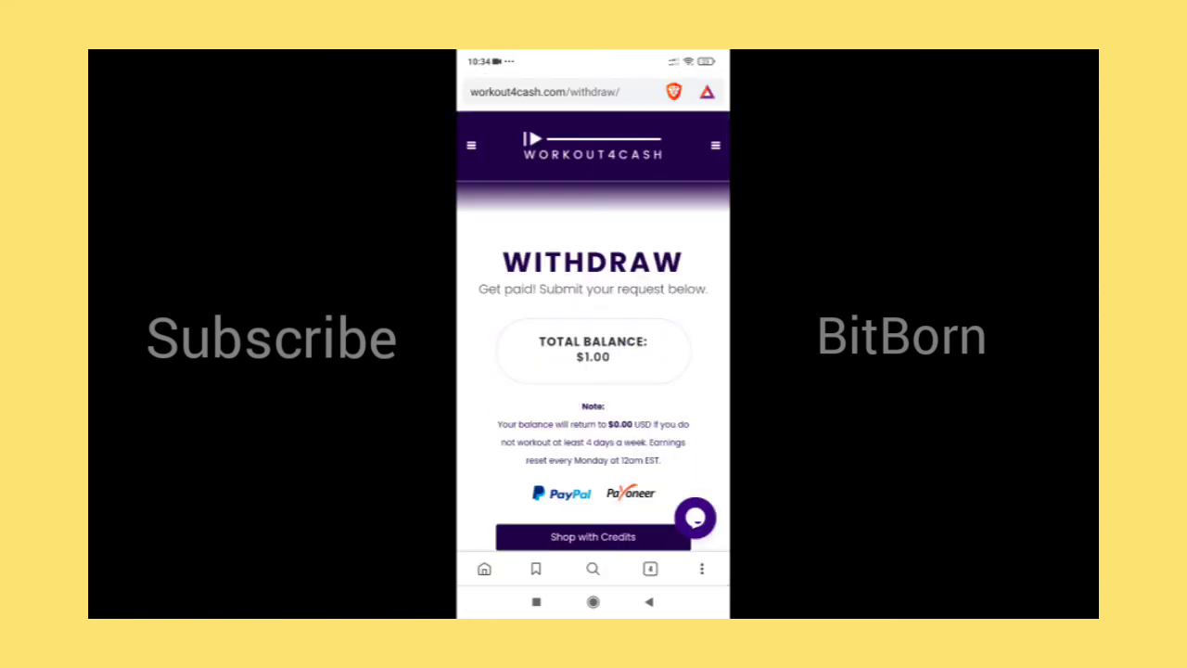
View the Leaderboard's ranked usernames and points from the site menu.
left_click(716, 145)
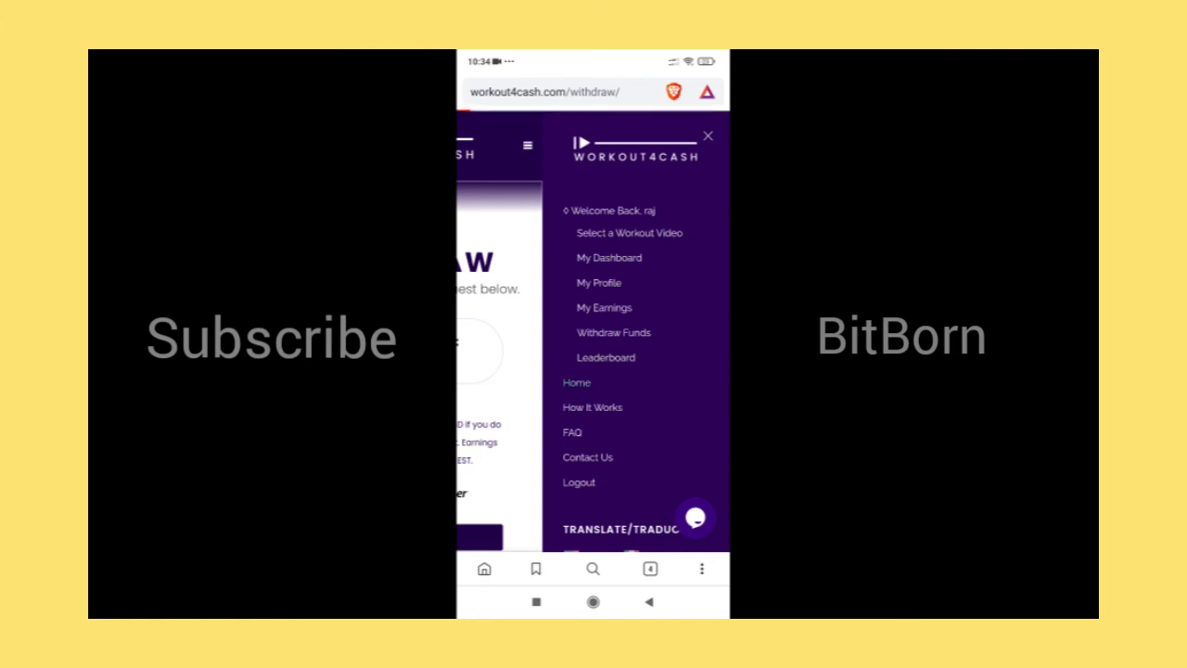
left_click(709, 135)
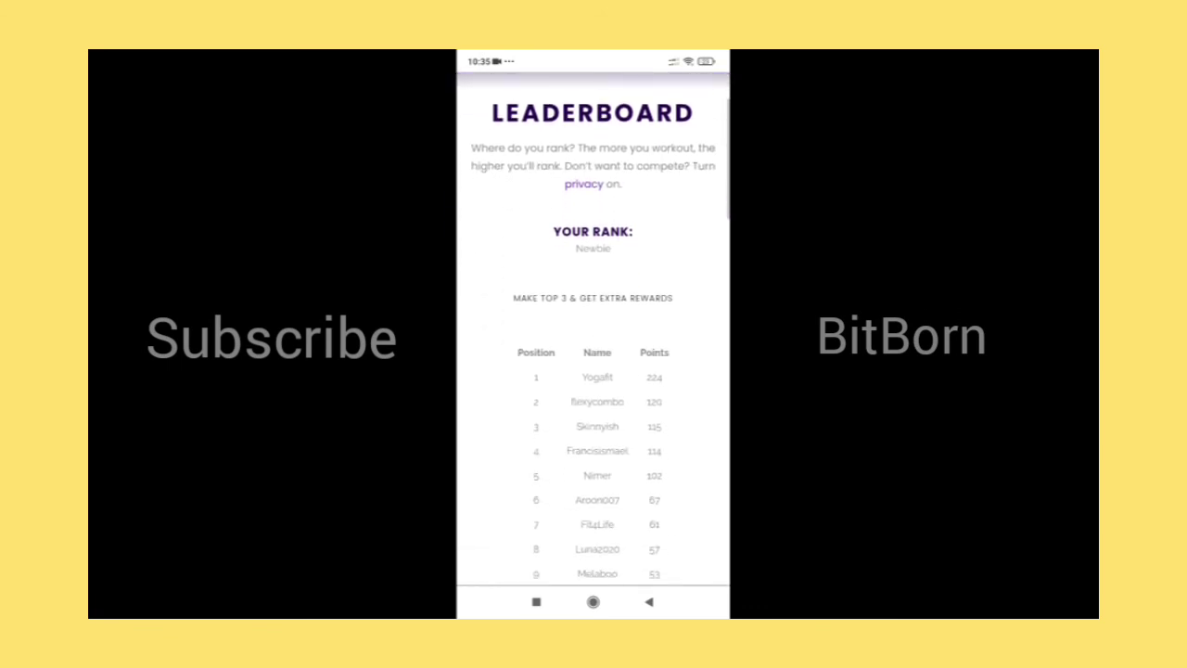
scroll("down", 3)
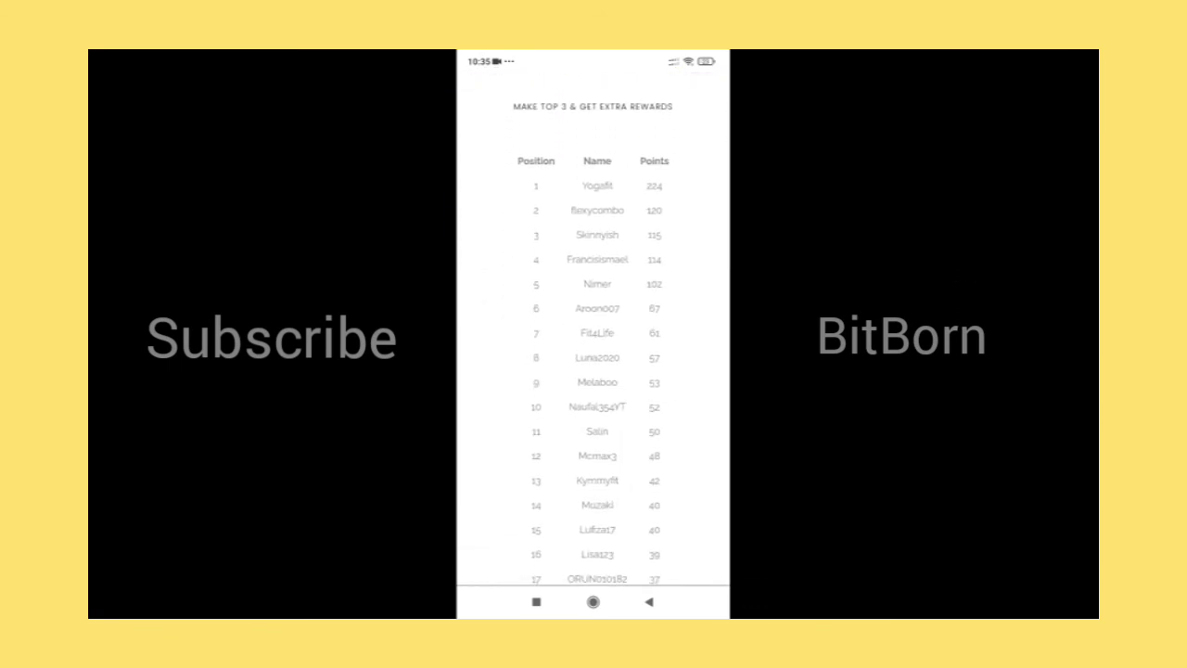
scroll("down", 3)
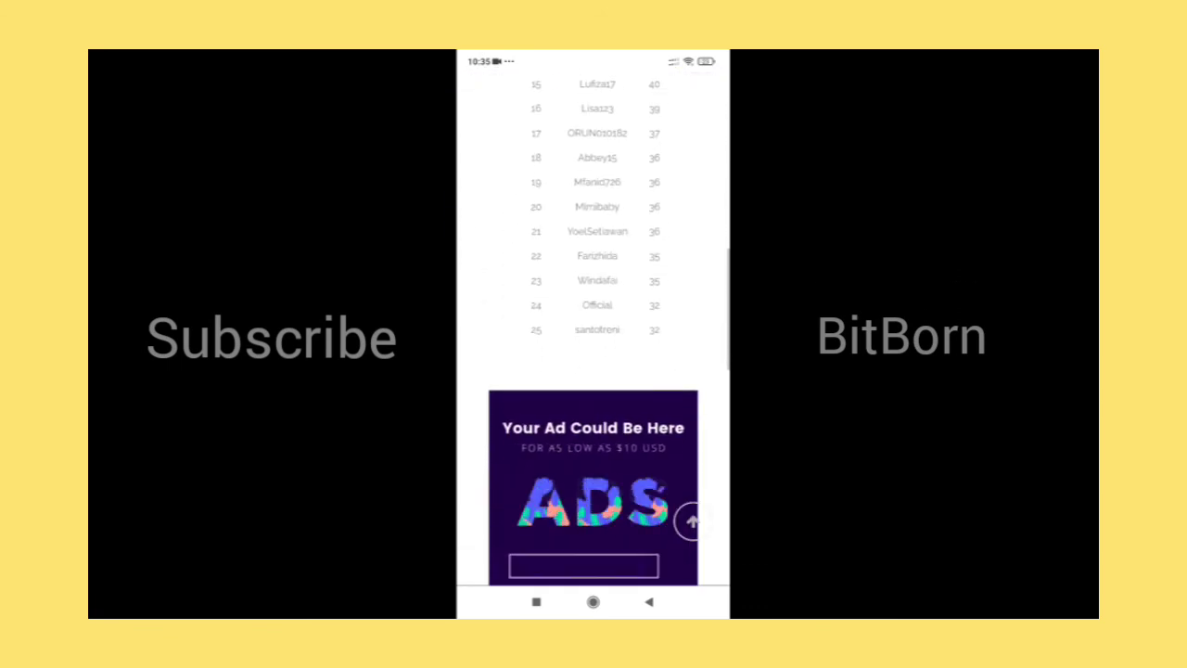